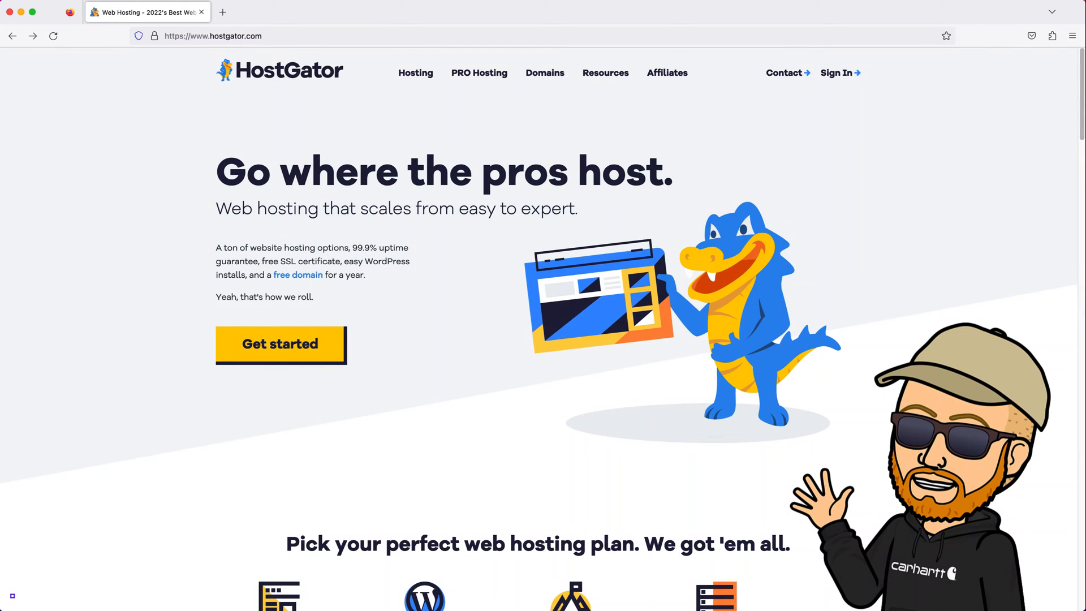
- Open Shared Hosting and scroll to the Hatchling, Baby and Business plan cards
{"action": "scroll", "scroll_direction": "down", "scroll_amount": 3}
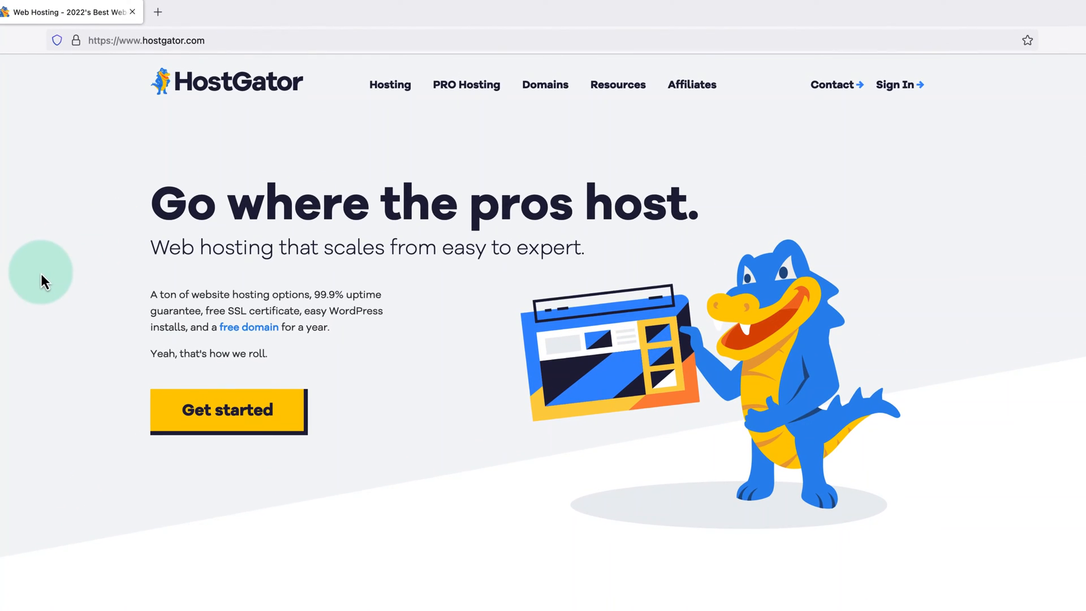
{"action": "mouse_move", "coordinate": [234, 172]}
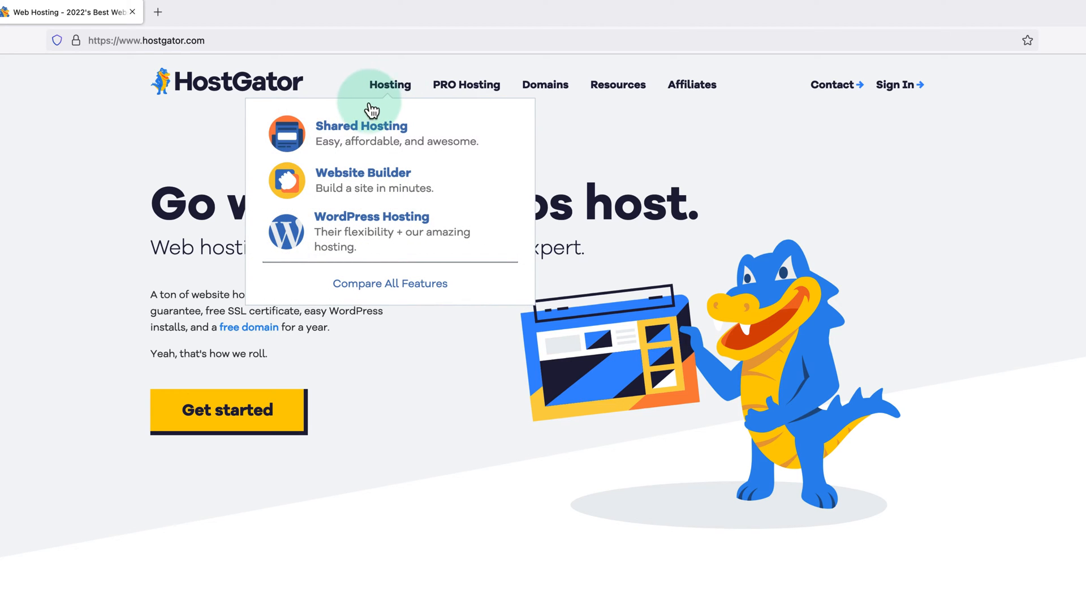
{"action": "left_click", "coordinate": [361, 126]}
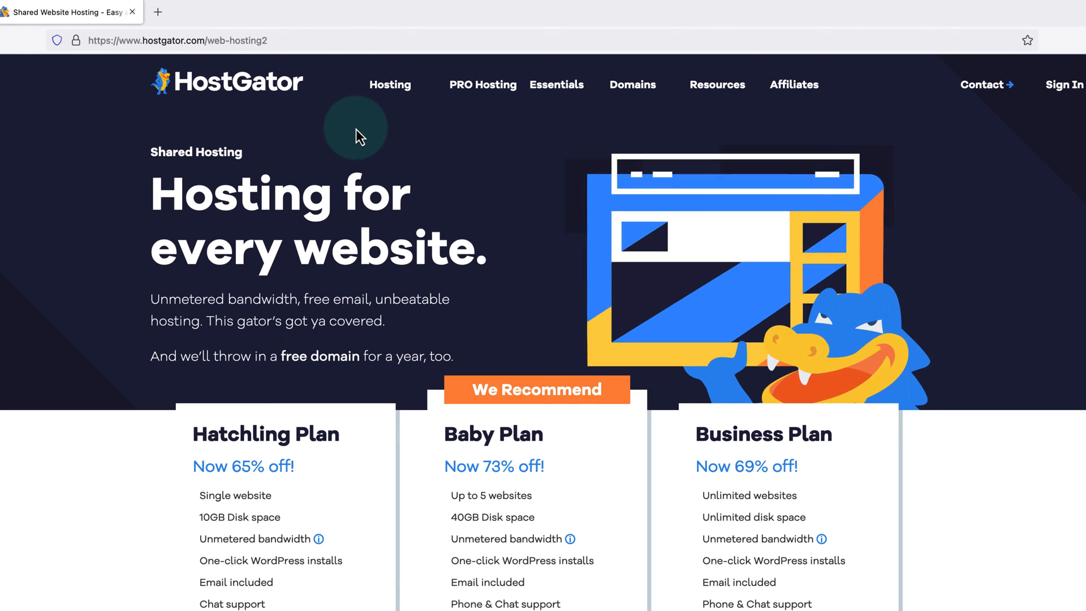
{"action": "scroll", "scroll_direction": "down", "scroll_amount": 3}
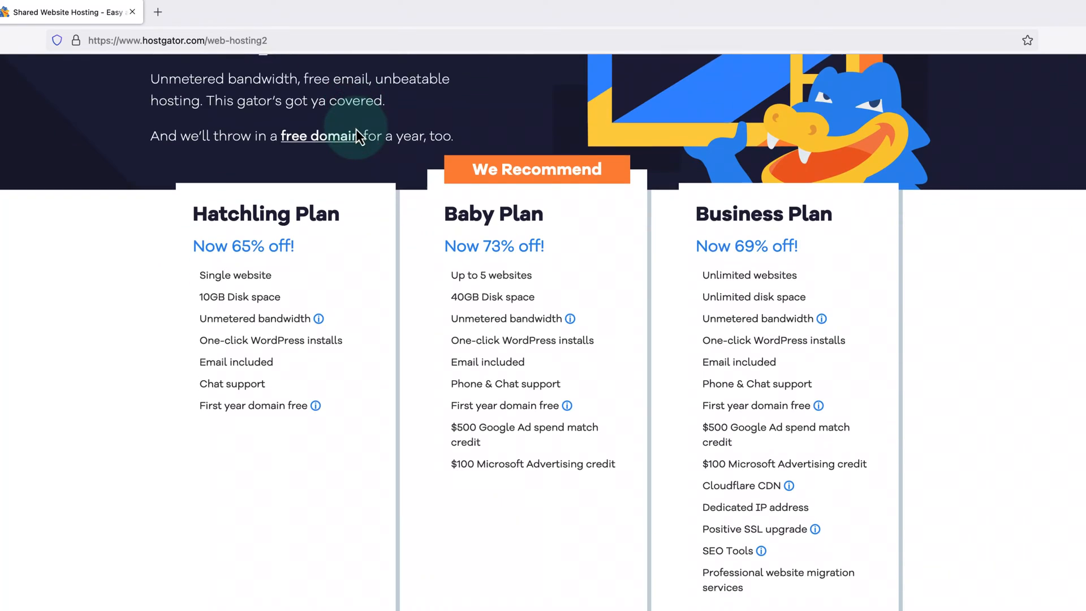
{"action": "scroll", "scroll_direction": "down", "scroll_amount": 3}
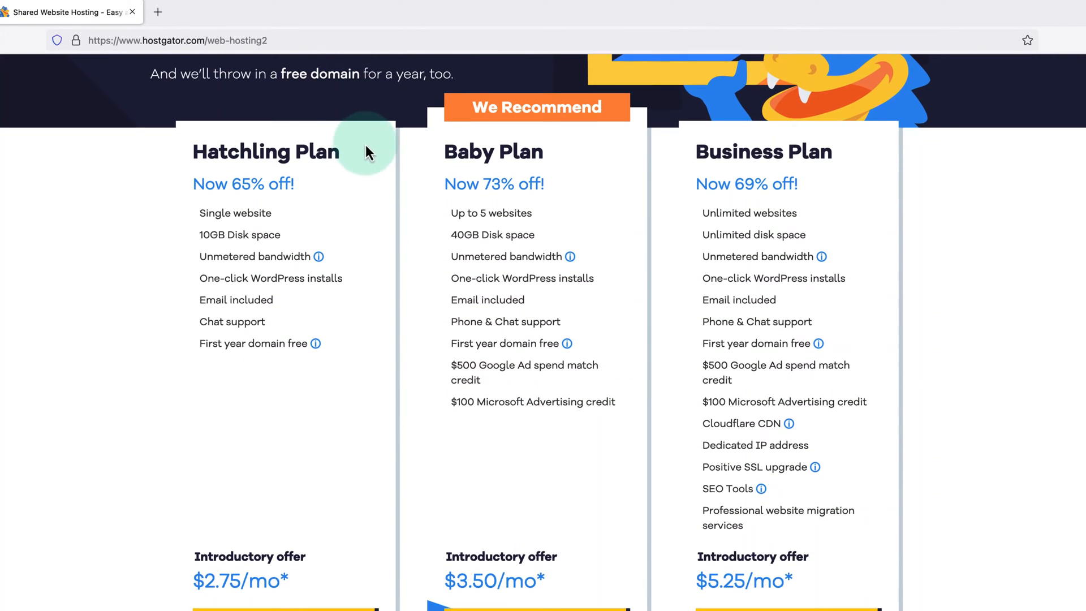
{"action": "mouse_move", "coordinate": [389, 164]}
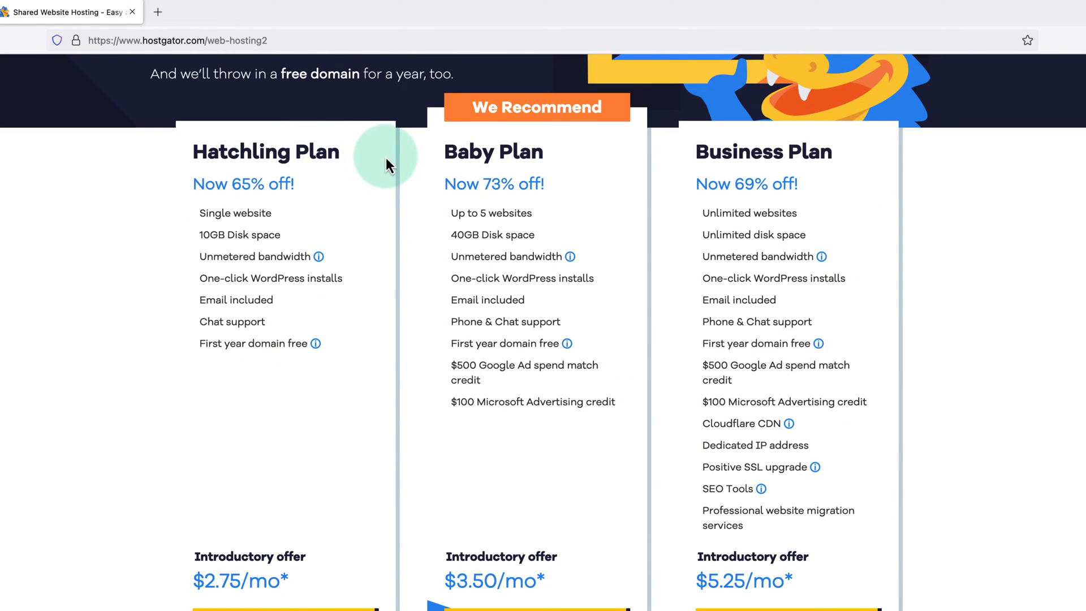
{"action": "double_click", "coordinate": [266, 151]}
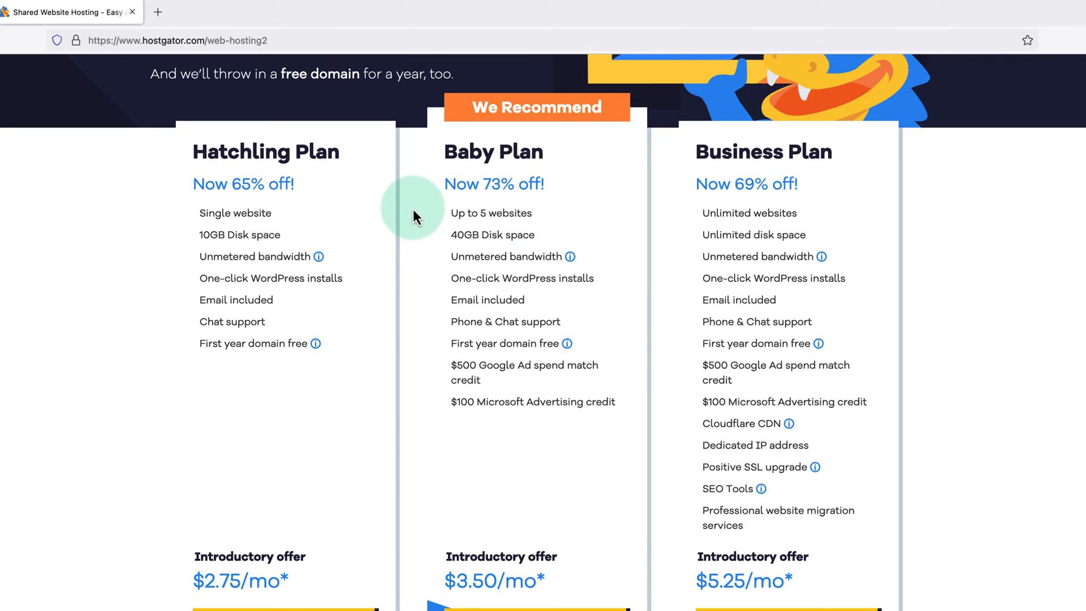
{"action": "mouse_move", "coordinate": [281, 222]}
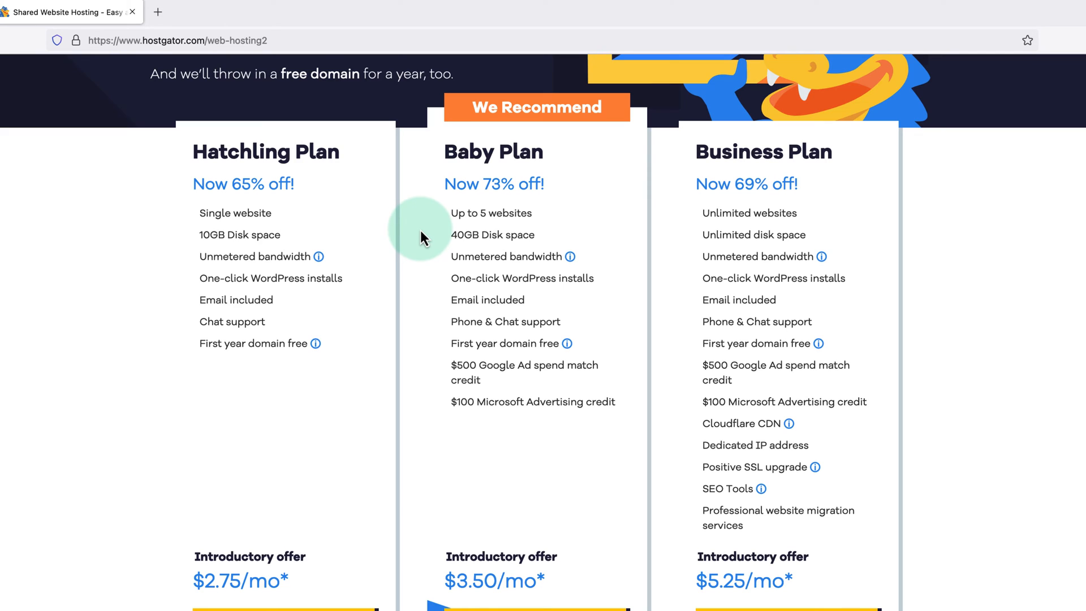
{"action": "mouse_move", "coordinate": [332, 314]}
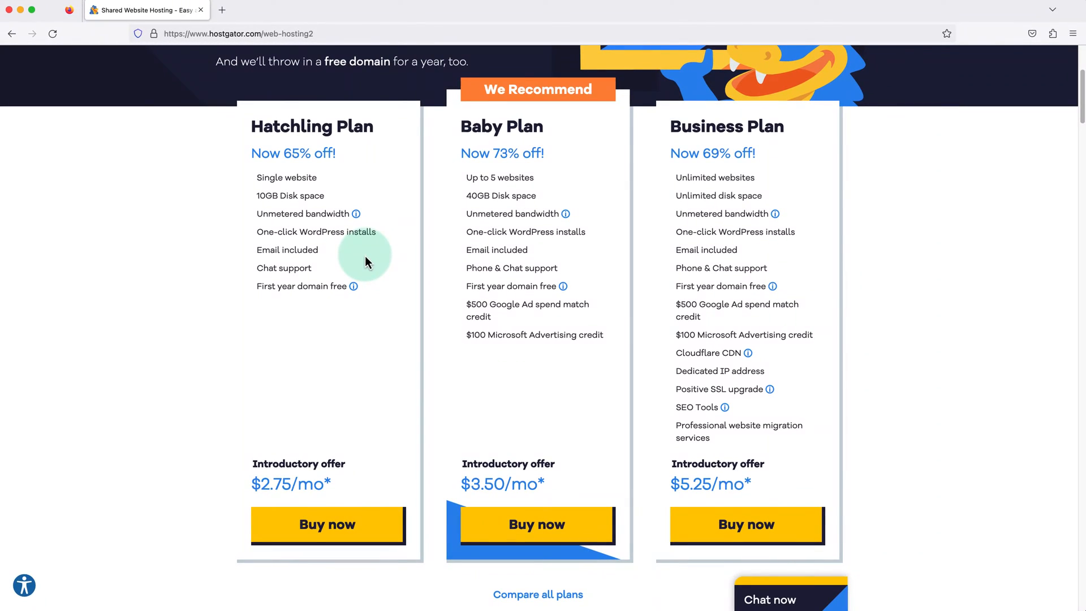
{"action": "mouse_move", "coordinate": [325, 428]}
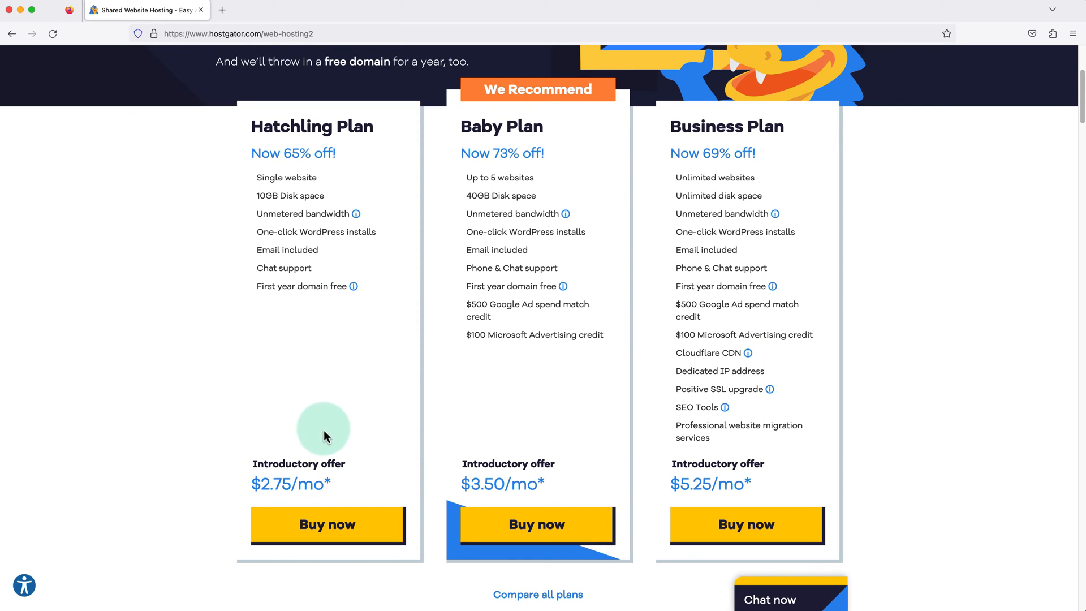
- Buy the Hatchling plan, try I Already Own This Domain, then return to Register a New Domain
{"action": "left_click", "coordinate": [327, 524]}
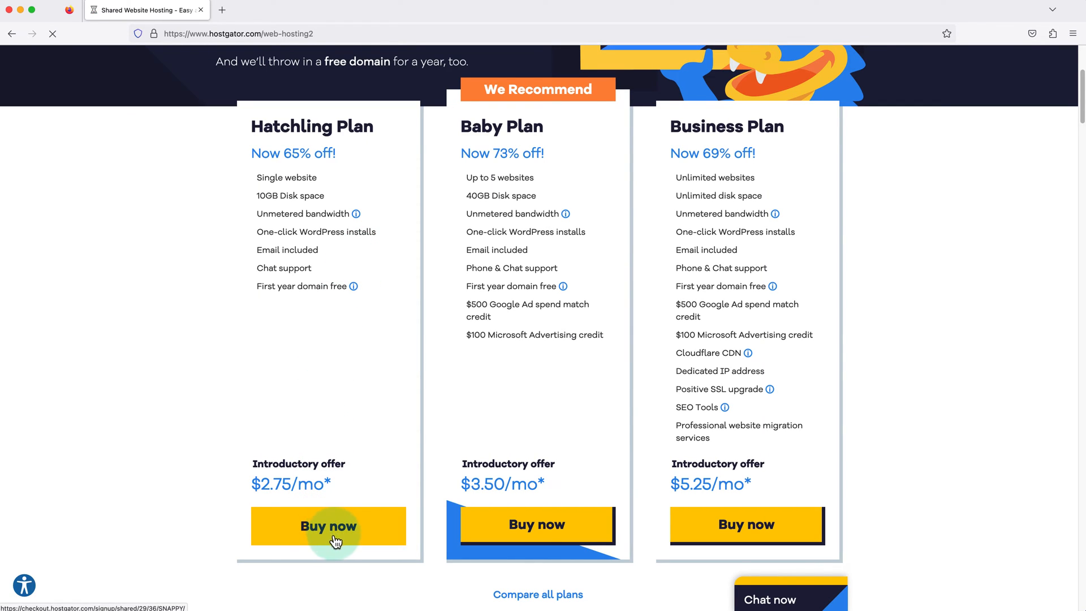
{"action": "left_click", "coordinate": [328, 525]}
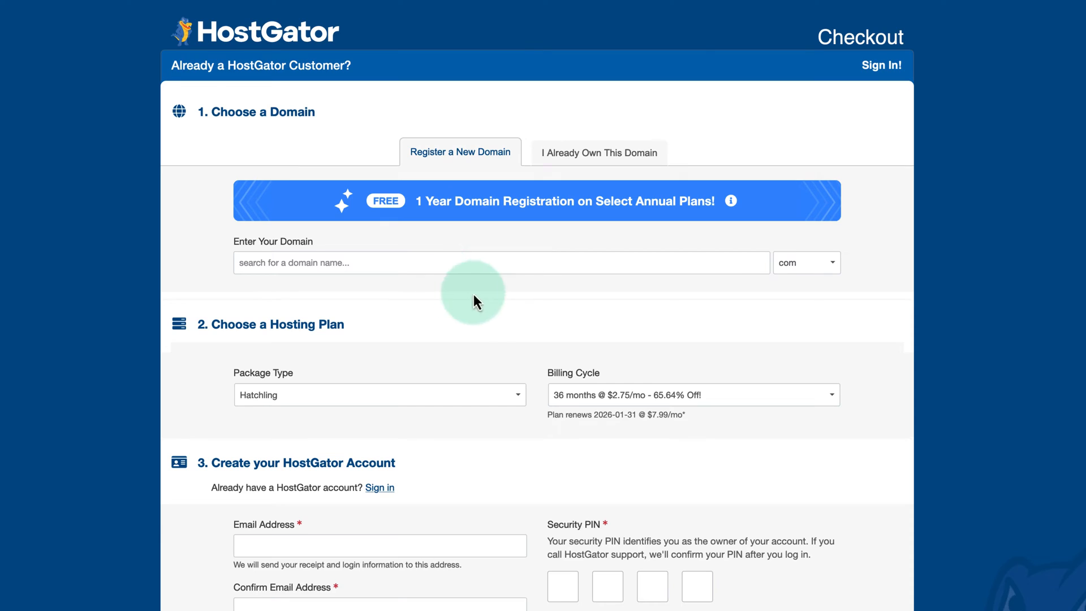
{"action": "left_click", "coordinate": [831, 262]}
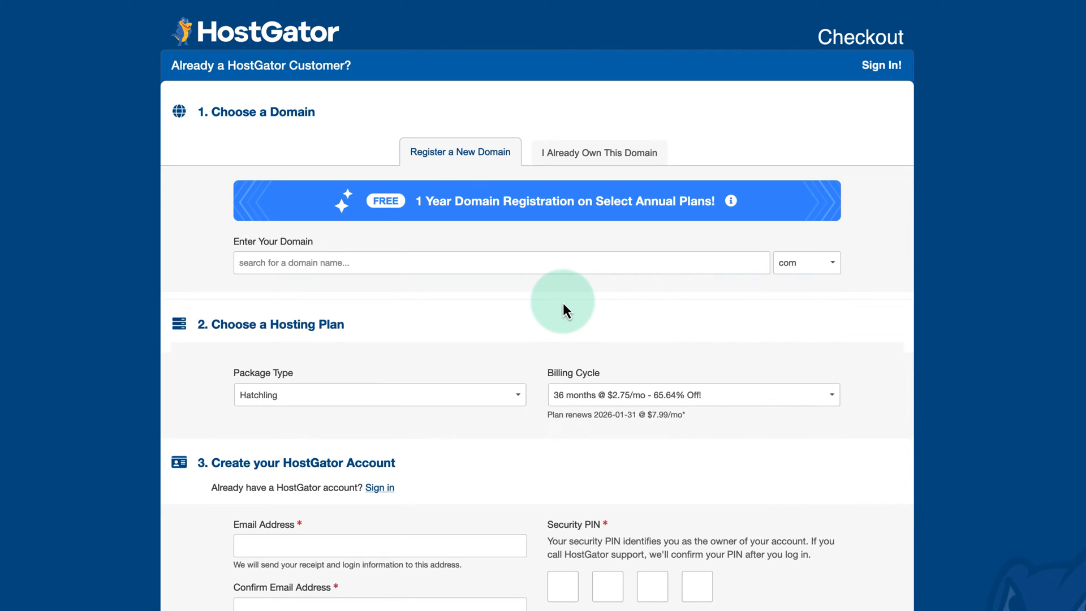
{"action": "mouse_move", "coordinate": [537, 225]}
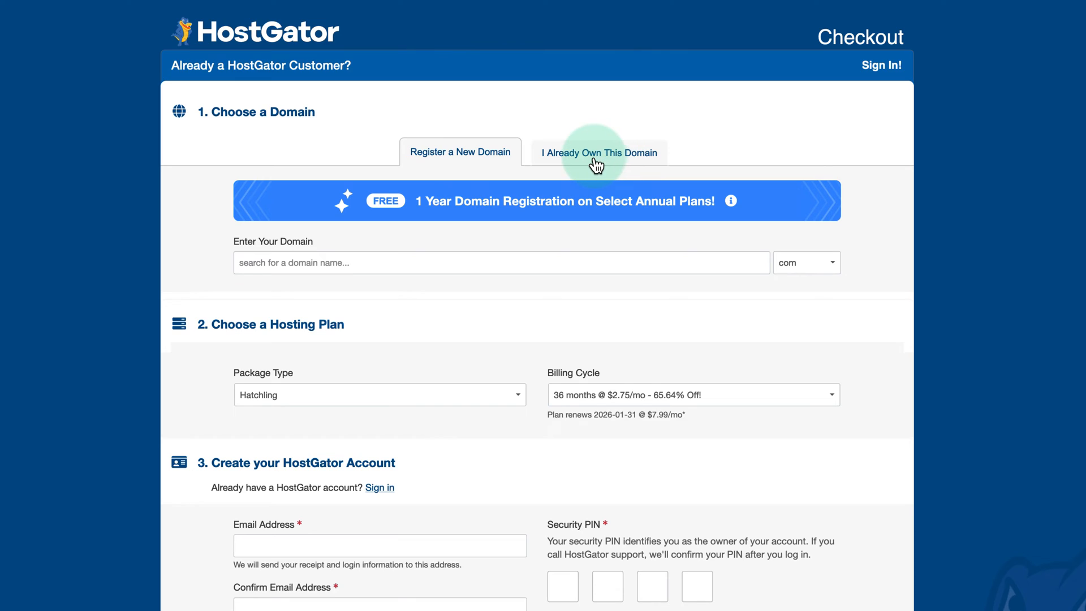
{"action": "left_click", "coordinate": [599, 152]}
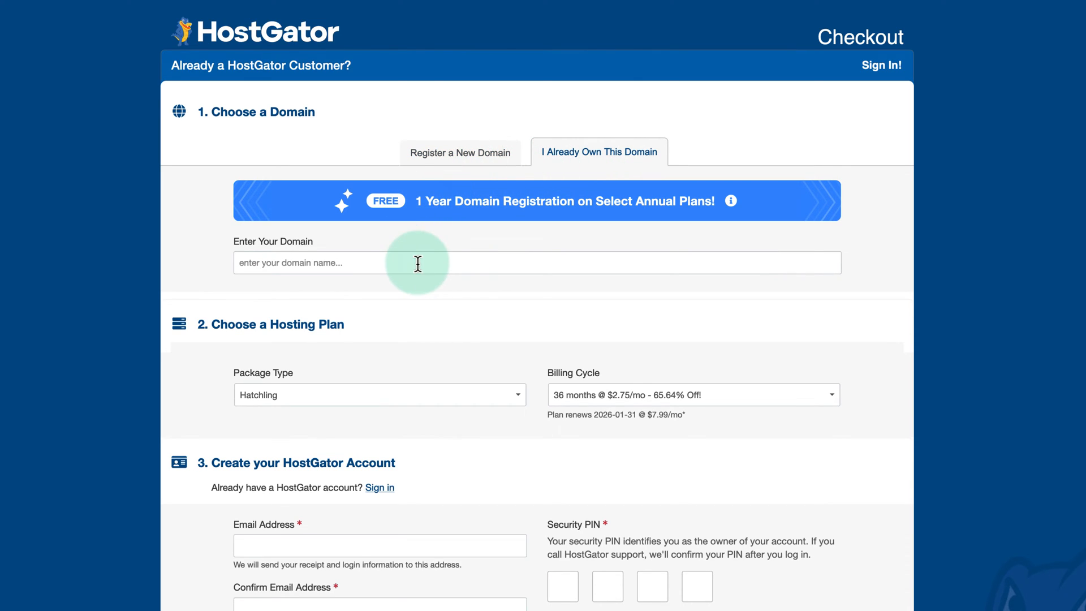
{"action": "mouse_move", "coordinate": [429, 264]}
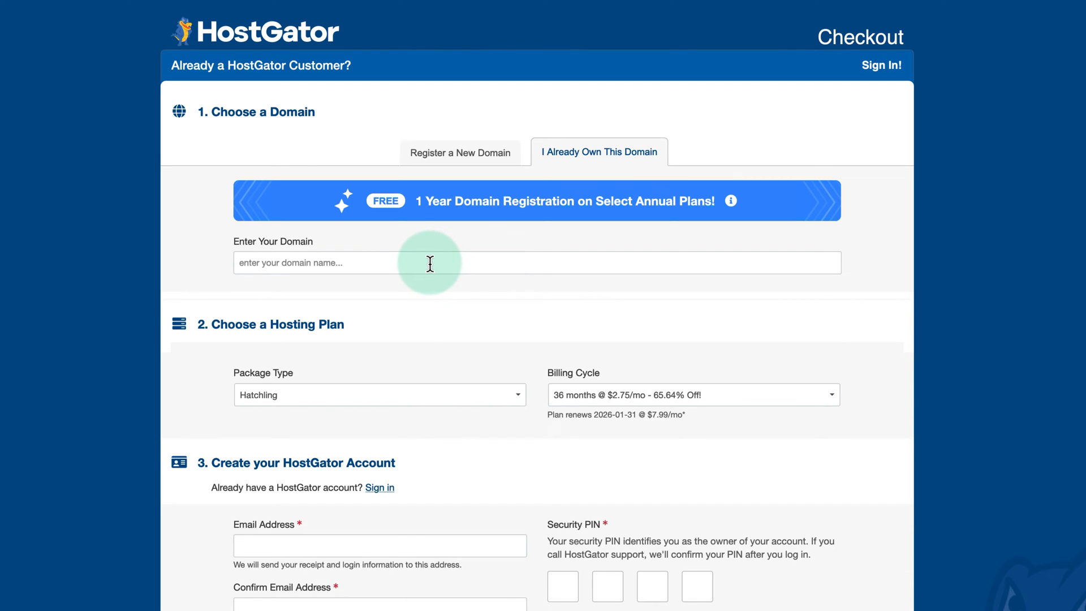
{"action": "left_click", "coordinate": [460, 152]}
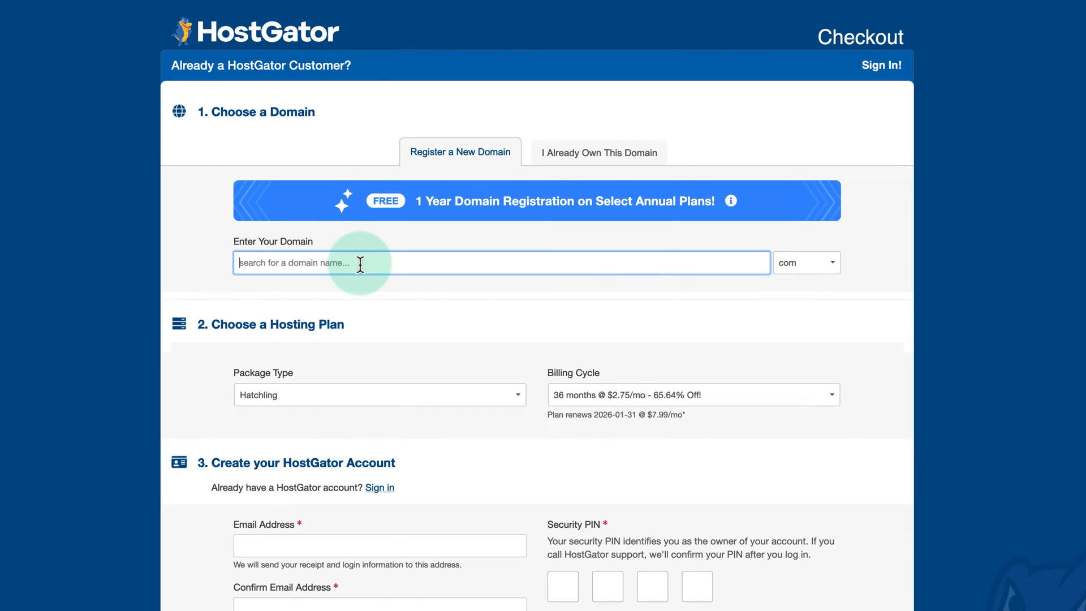
- Enter 'websiteaboutcoffee' with the .com extension in the new-domain field
{"action": "type", "text": "websiteaboutc"}
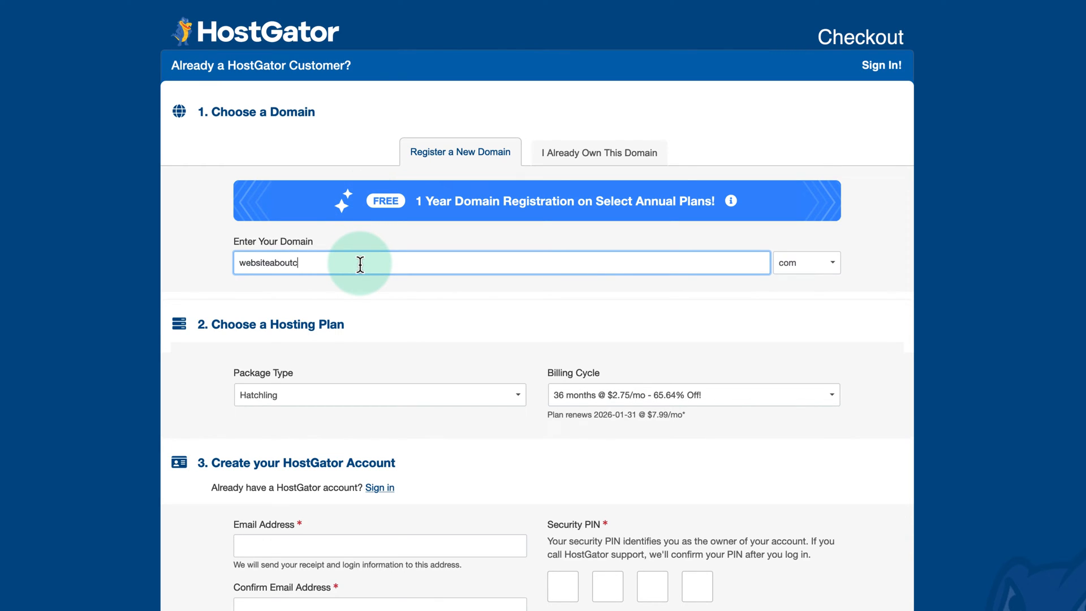
{"action": "type", "text": "offee"}
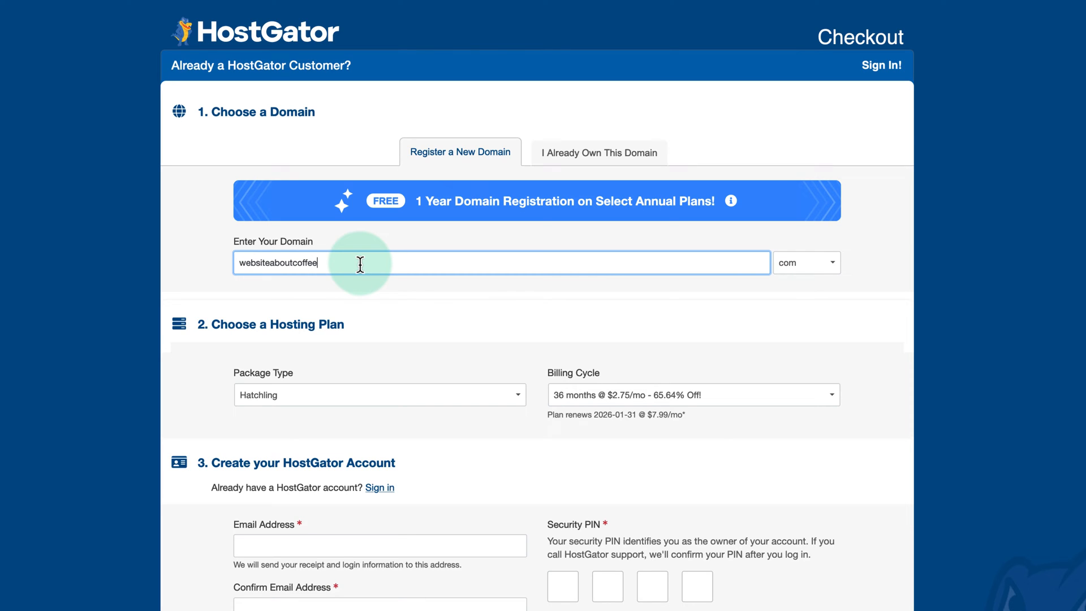
{"action": "mouse_move", "coordinate": [771, 293]}
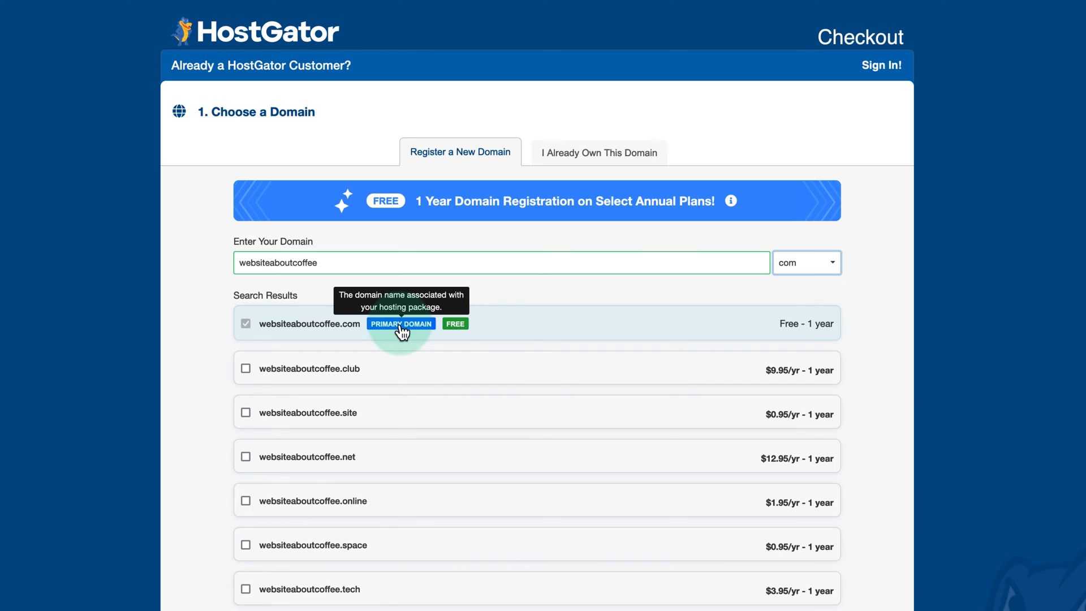
{"action": "mouse_move", "coordinate": [495, 296]}
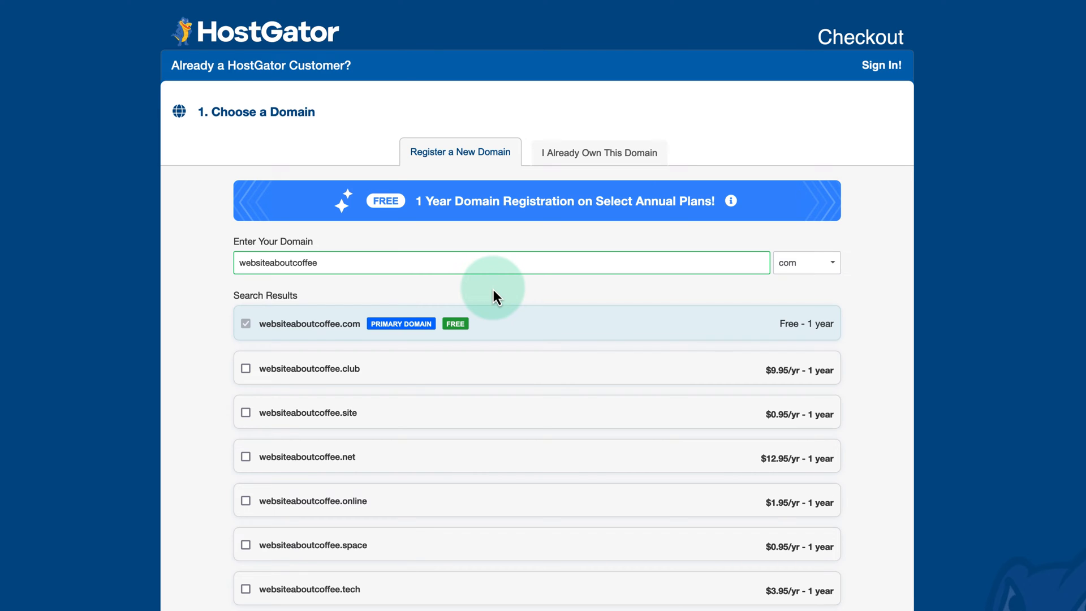
- Uncheck 'Add Domain Privacy to websiteaboutcoffee.com' under Domain Privacy Protection
{"action": "scroll", "scroll_direction": "down", "scroll_amount": 3}
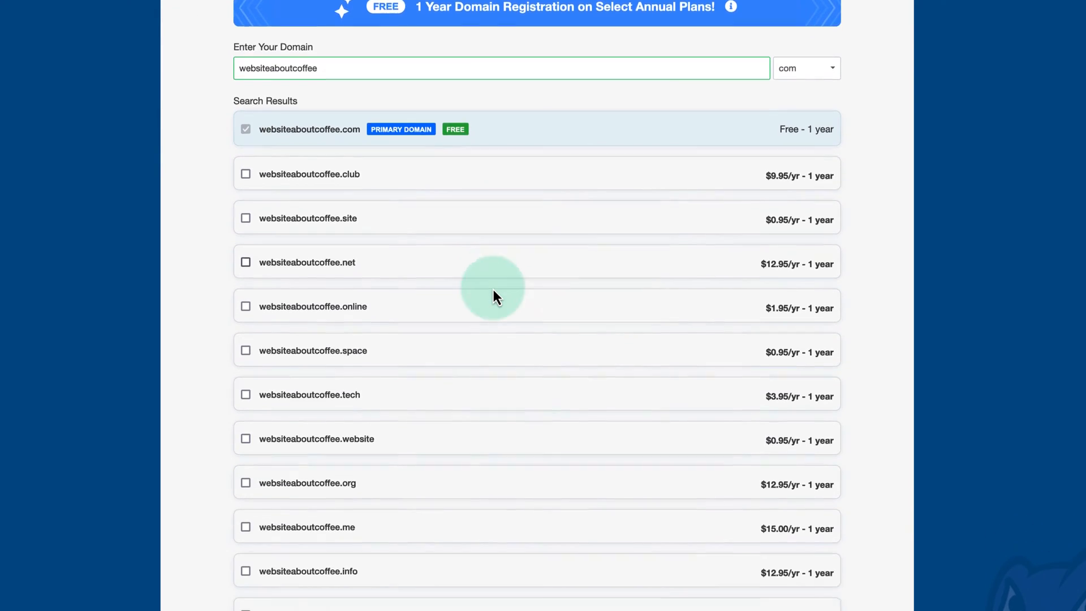
{"action": "scroll", "scroll_direction": "down", "scroll_amount": 3}
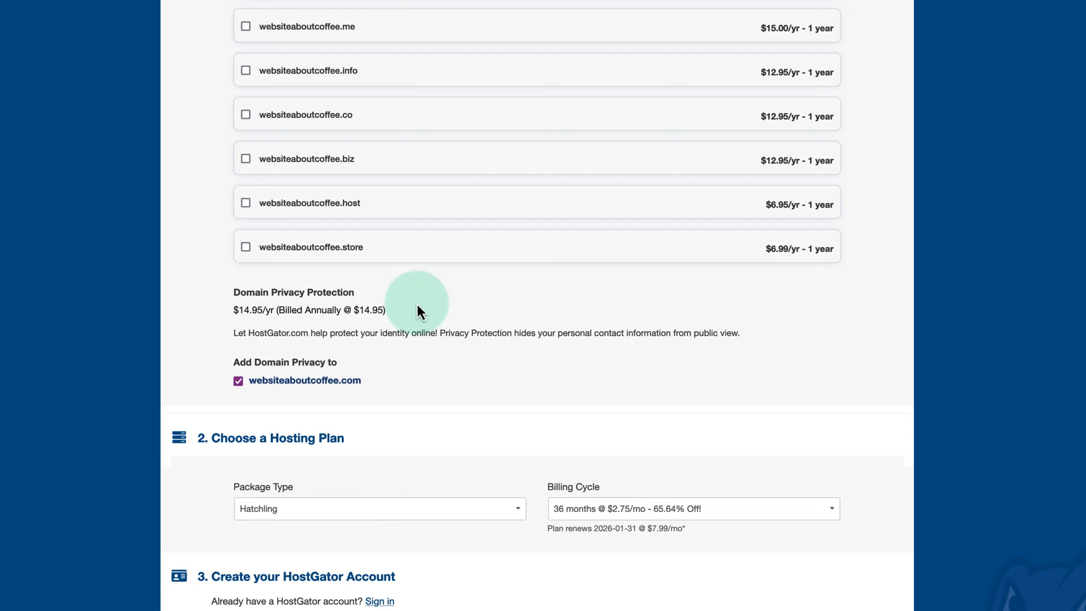
{"action": "double_click", "coordinate": [293, 292]}
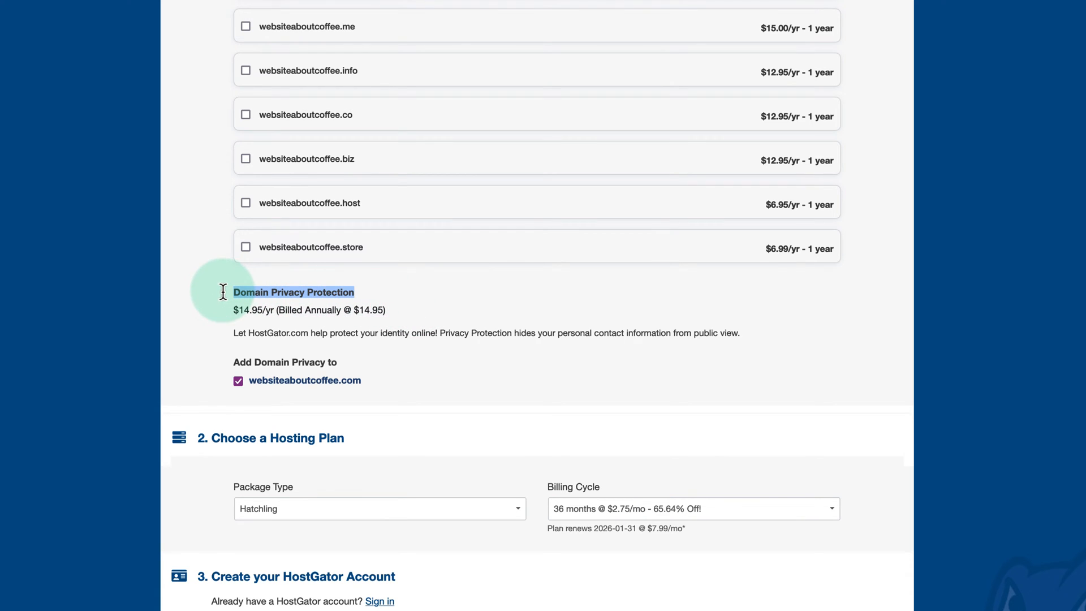
{"action": "mouse_move", "coordinate": [218, 326]}
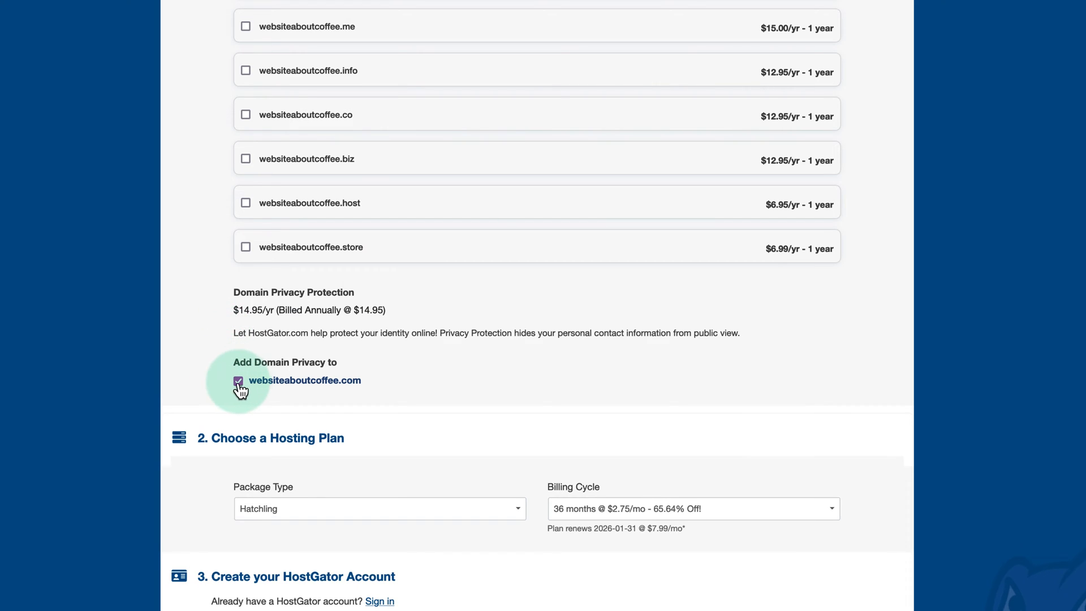
{"action": "left_click", "coordinate": [238, 380]}
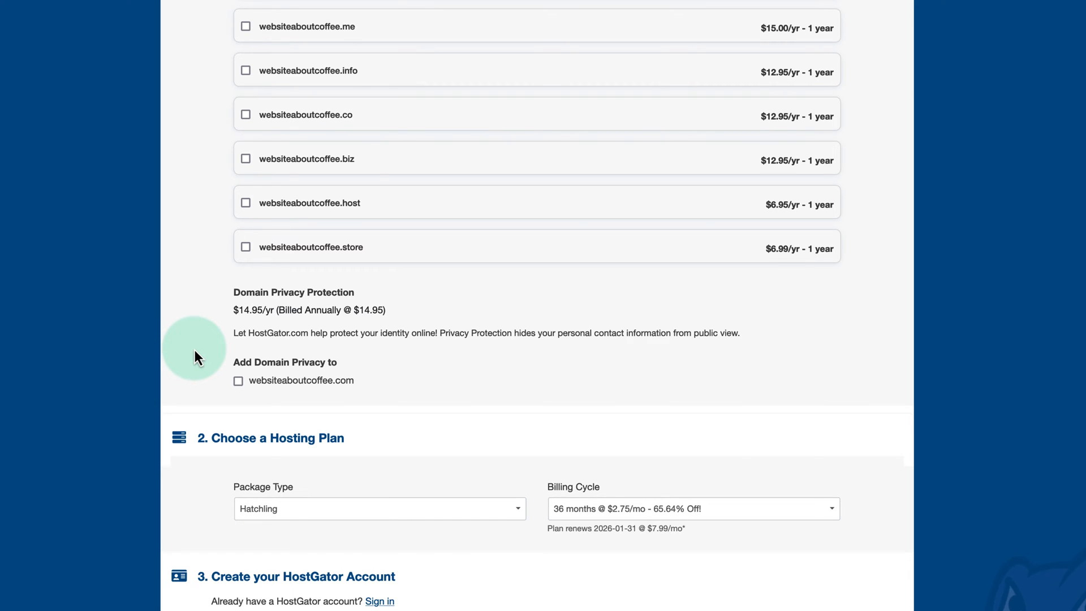
- Choose '12 months @ $3.95/mo - 60.46% Off!' as the Hatchling billing cycle
{"action": "scroll", "scroll_direction": "down", "scroll_amount": 3}
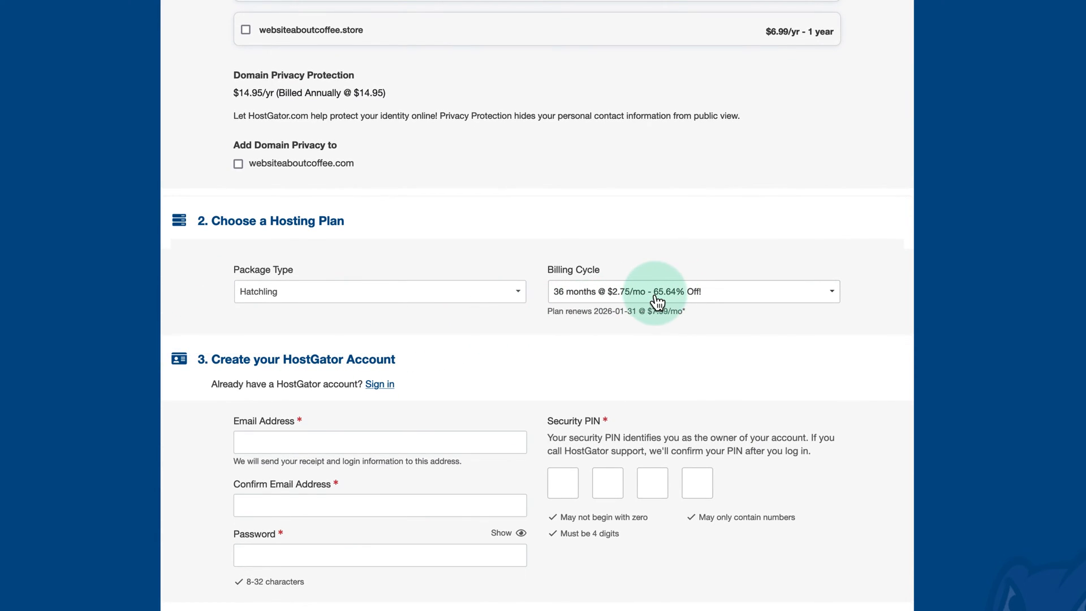
{"action": "left_click", "coordinate": [693, 291]}
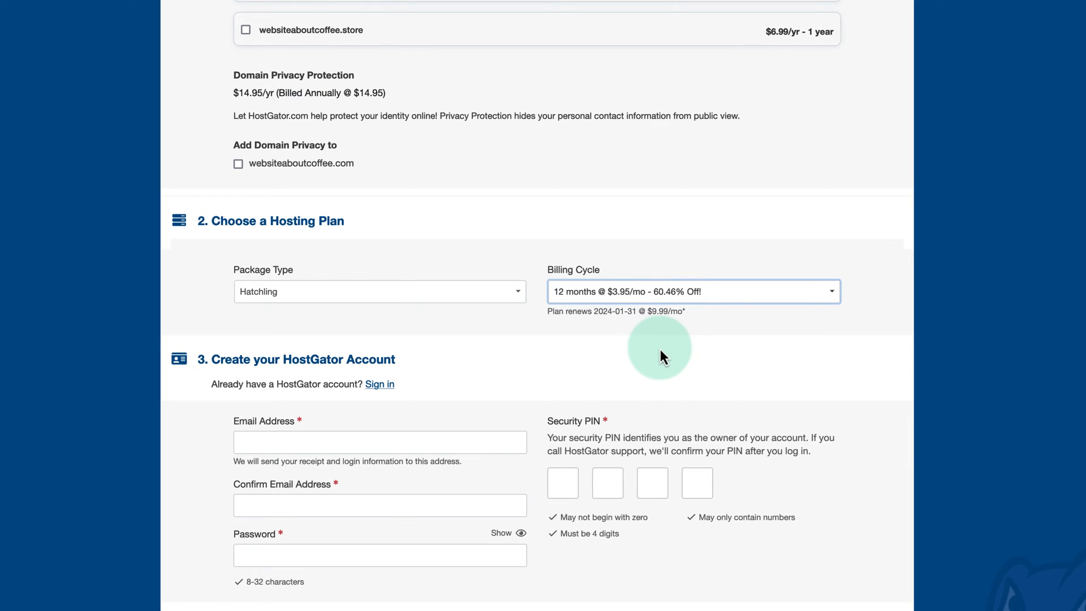
{"action": "mouse_move", "coordinate": [666, 355]}
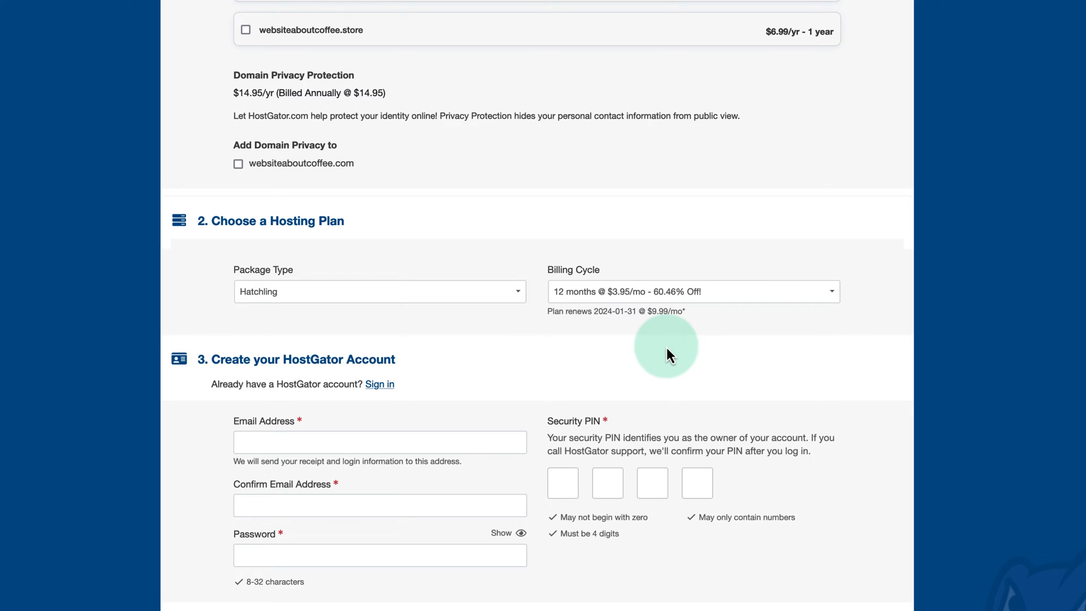
- Select PayPal as the Payment Type under Enter your Billing Info
{"action": "scroll", "scroll_direction": "down", "scroll_amount": 3}
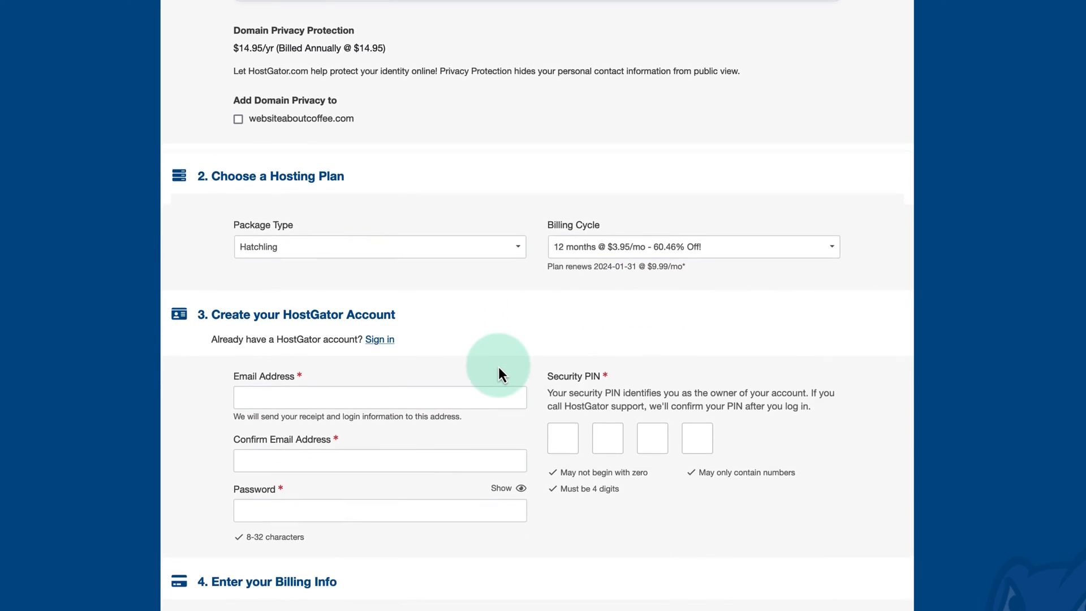
{"action": "scroll", "scroll_direction": "down", "scroll_amount": 3}
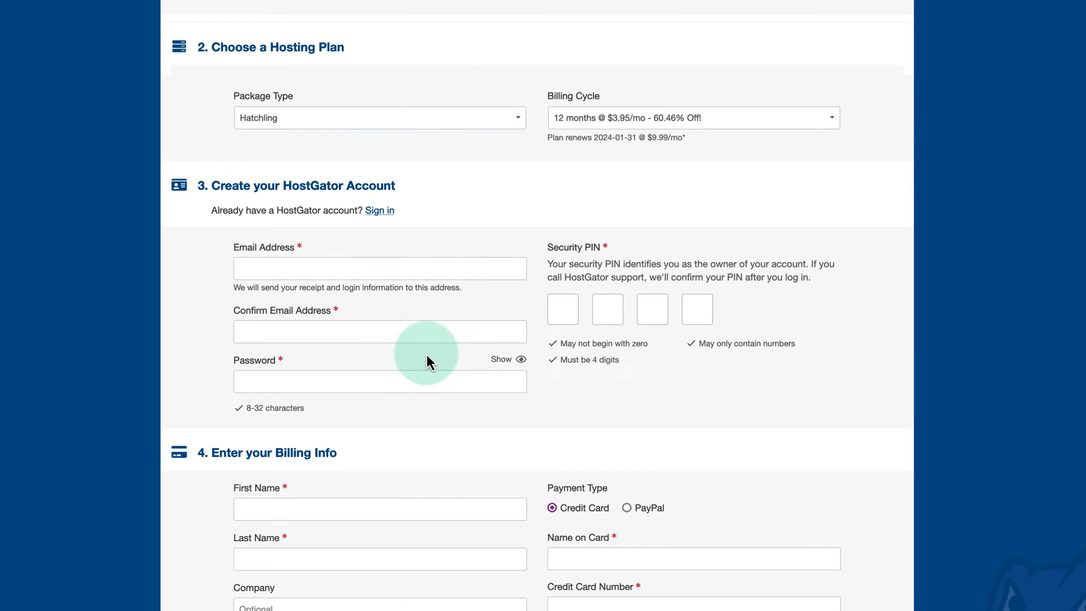
{"action": "mouse_move", "coordinate": [413, 360]}
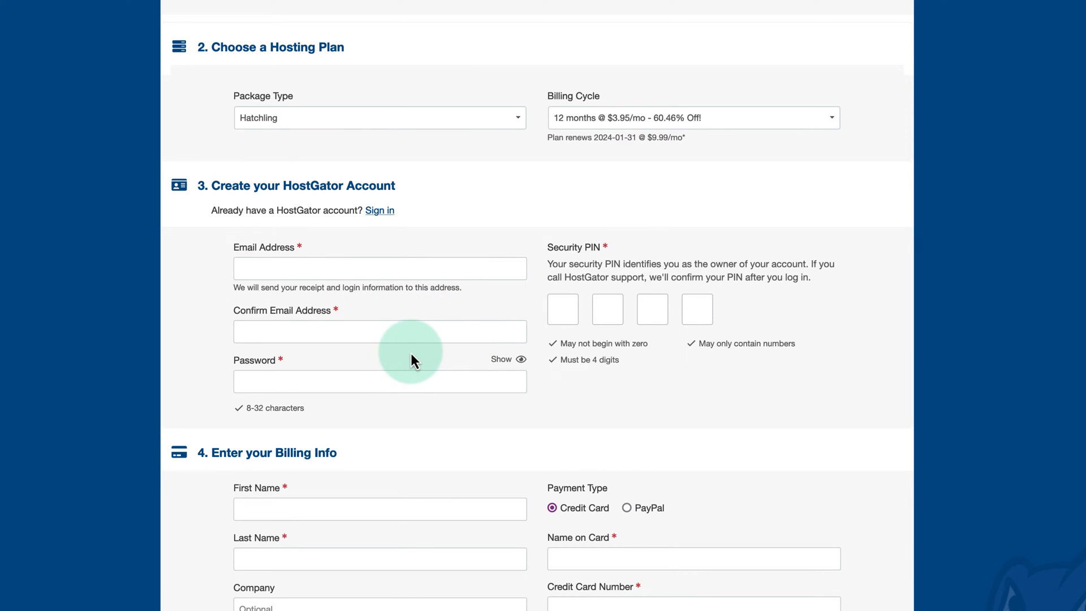
{"action": "scroll", "scroll_direction": "down", "scroll_amount": 3}
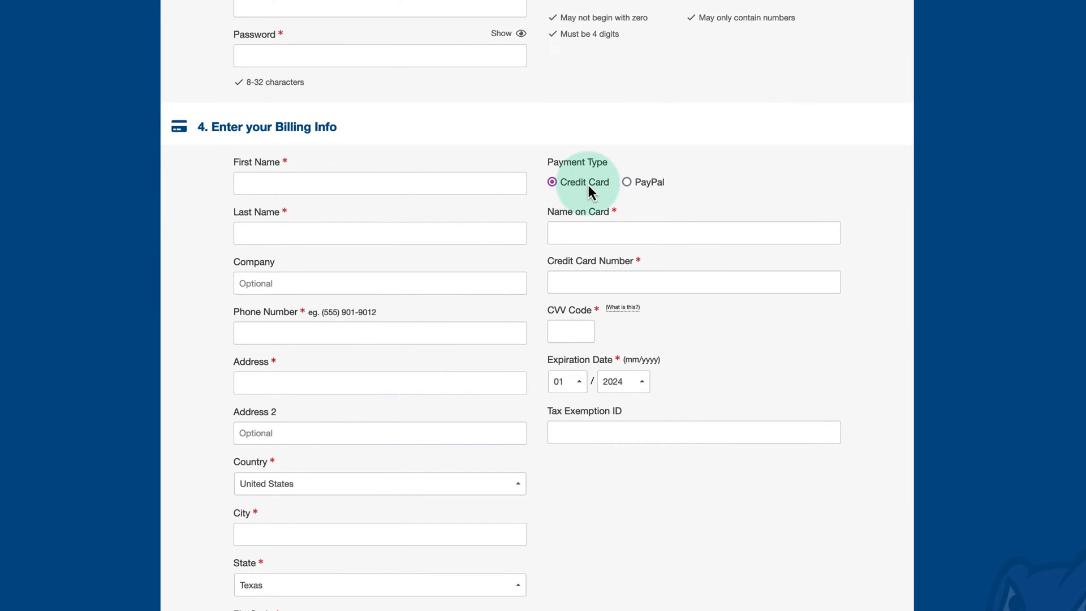
{"action": "left_click", "coordinate": [626, 183]}
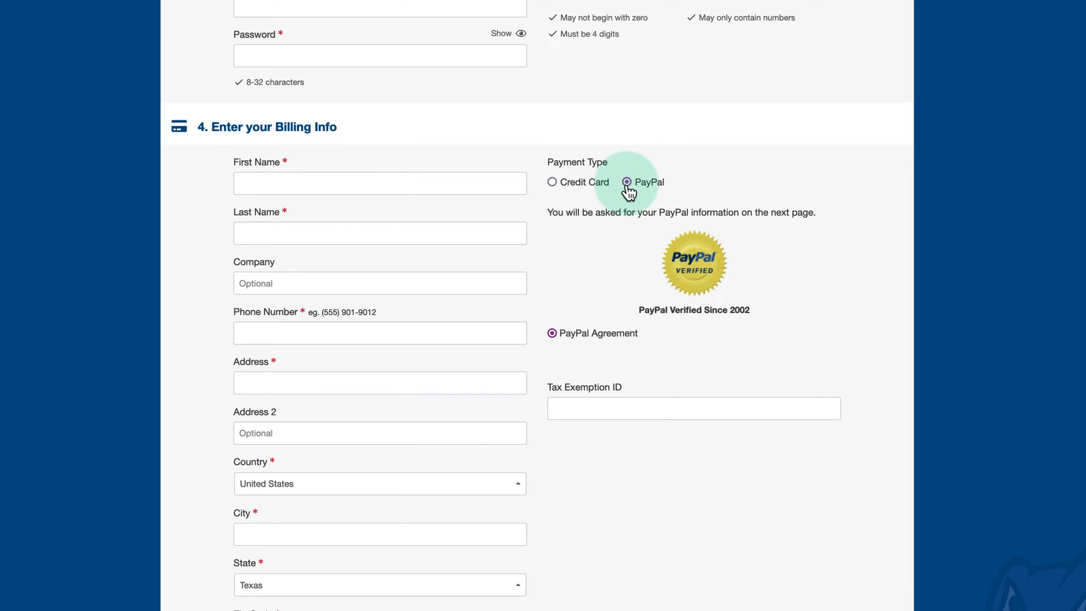
{"action": "left_click", "coordinate": [627, 181]}
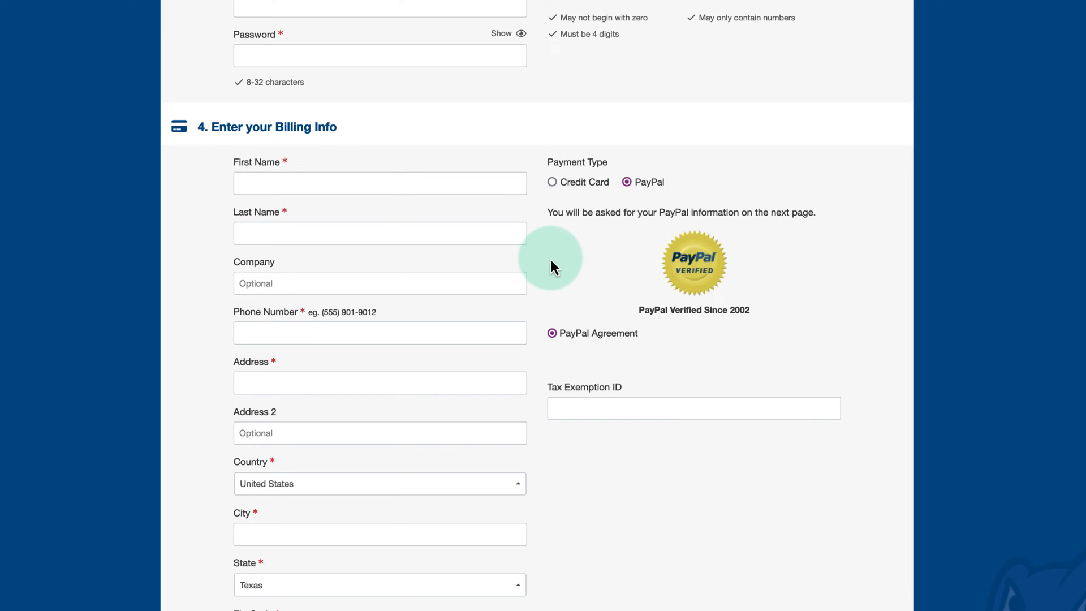
- Uncheck SiteLock Essentials under Add Additional Services
{"action": "scroll", "scroll_direction": "down", "scroll_amount": 3}
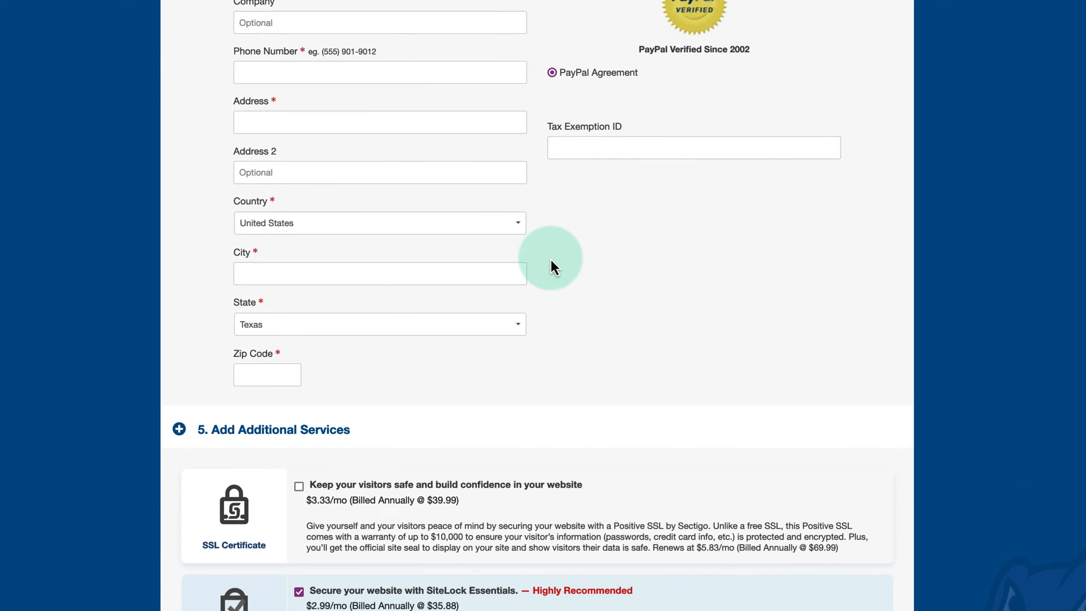
{"action": "scroll", "scroll_direction": "down", "scroll_amount": 3}
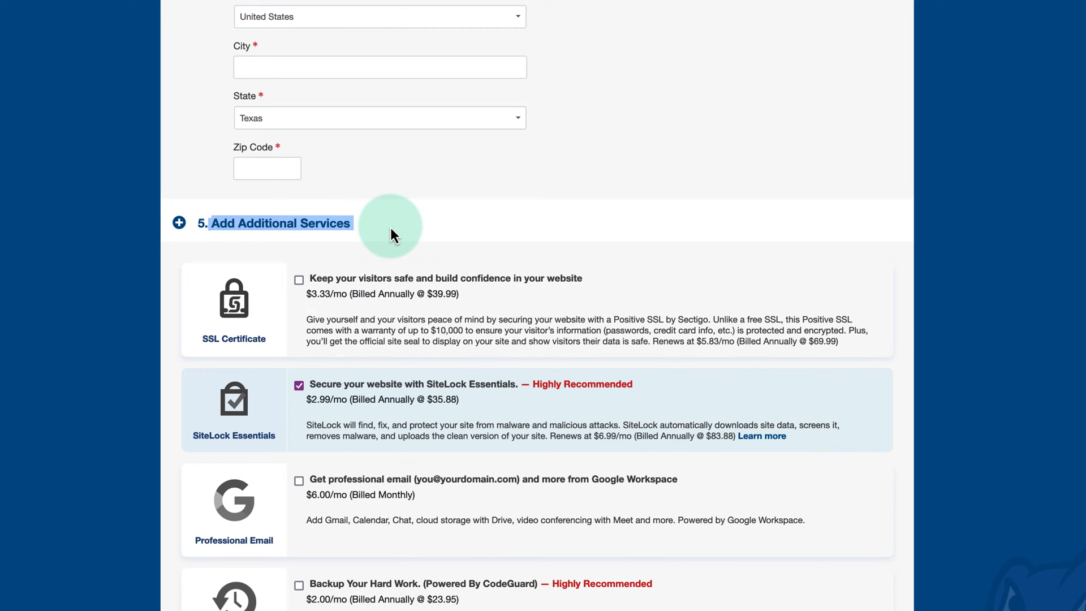
{"action": "scroll", "scroll_direction": "down", "scroll_amount": 3}
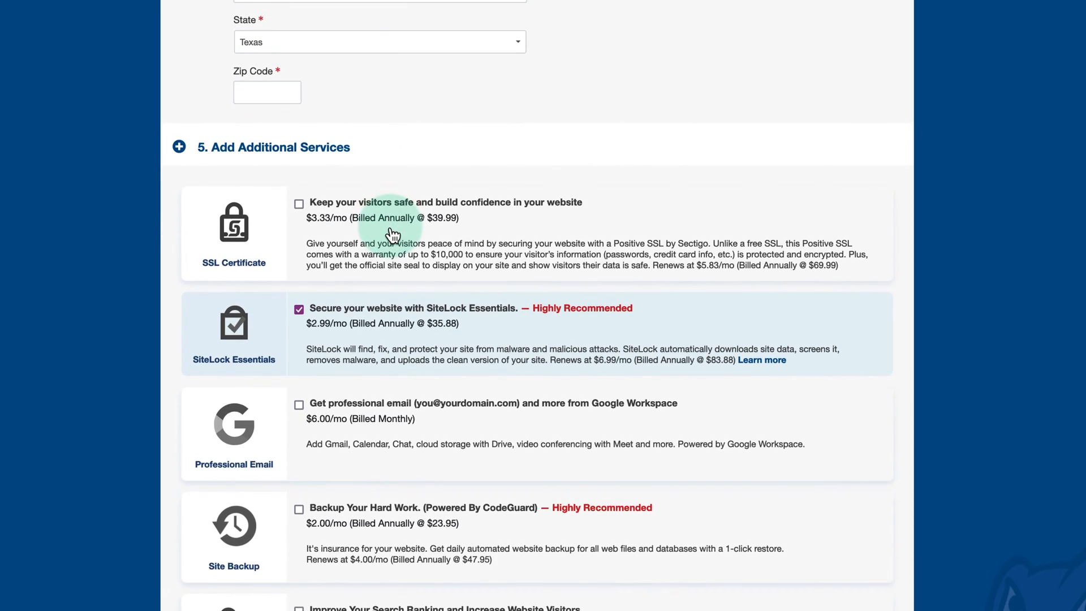
{"action": "scroll", "scroll_direction": "down", "scroll_amount": 3}
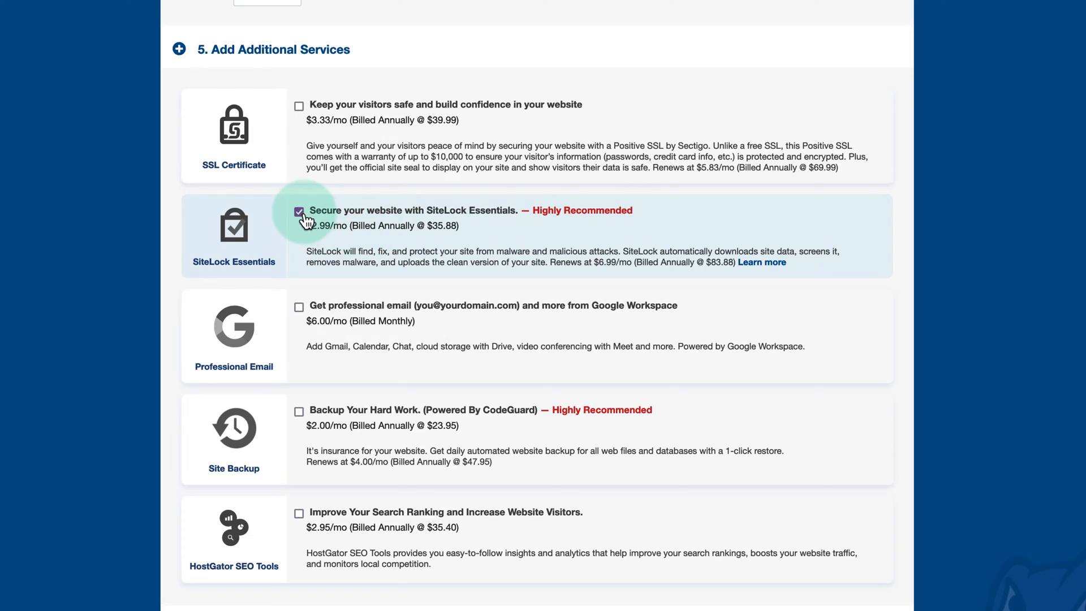
{"action": "left_click", "coordinate": [299, 212]}
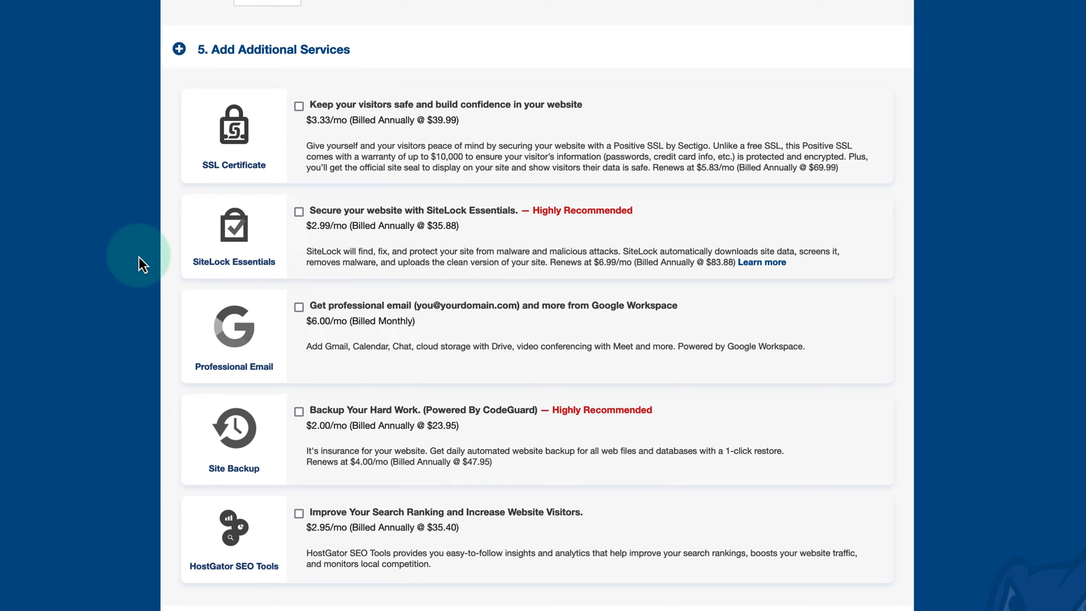
- Replace coupon SNAPPY with INSTALLWP1 and validate it, bringing the total to $38.38
{"action": "scroll", "scroll_direction": "down", "scroll_amount": 3}
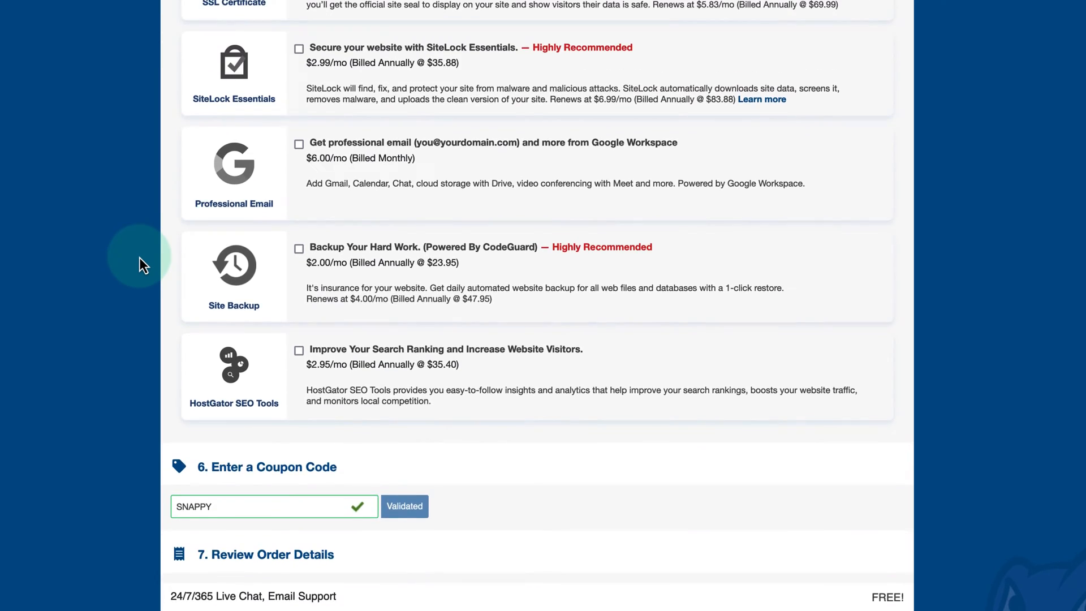
{"action": "scroll", "scroll_direction": "down", "scroll_amount": 3}
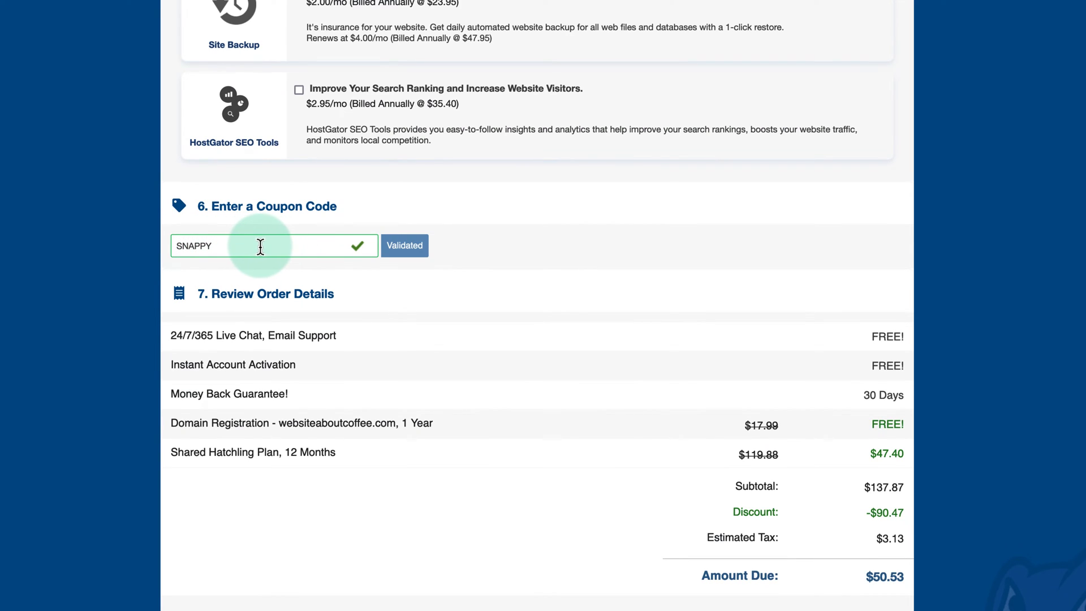
{"action": "double_click", "coordinate": [194, 246]}
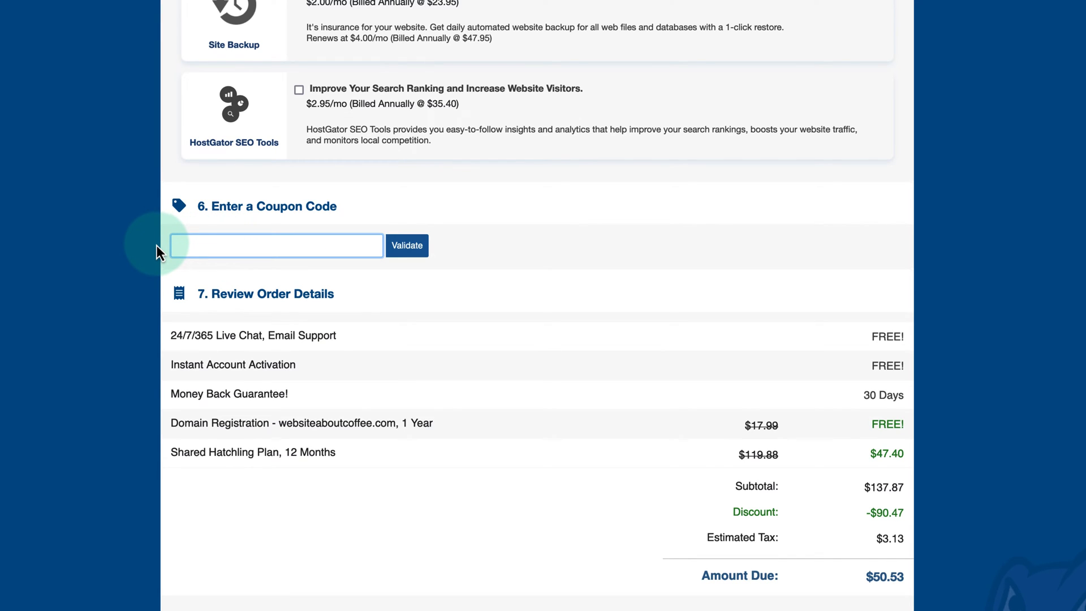
{"action": "type", "text": "INSTALLWP"}
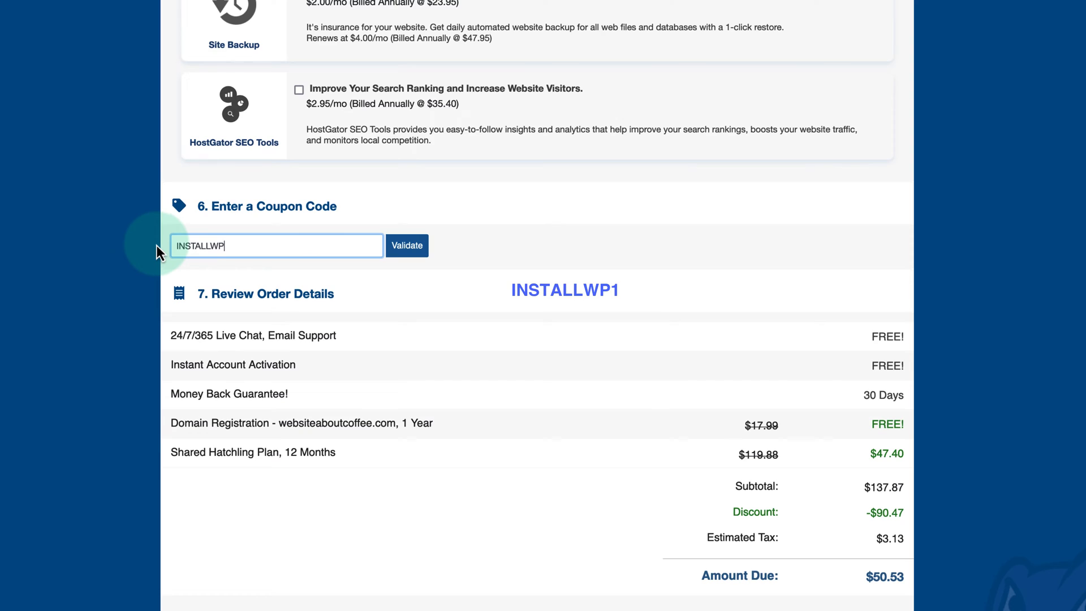
{"action": "type", "text": "1"}
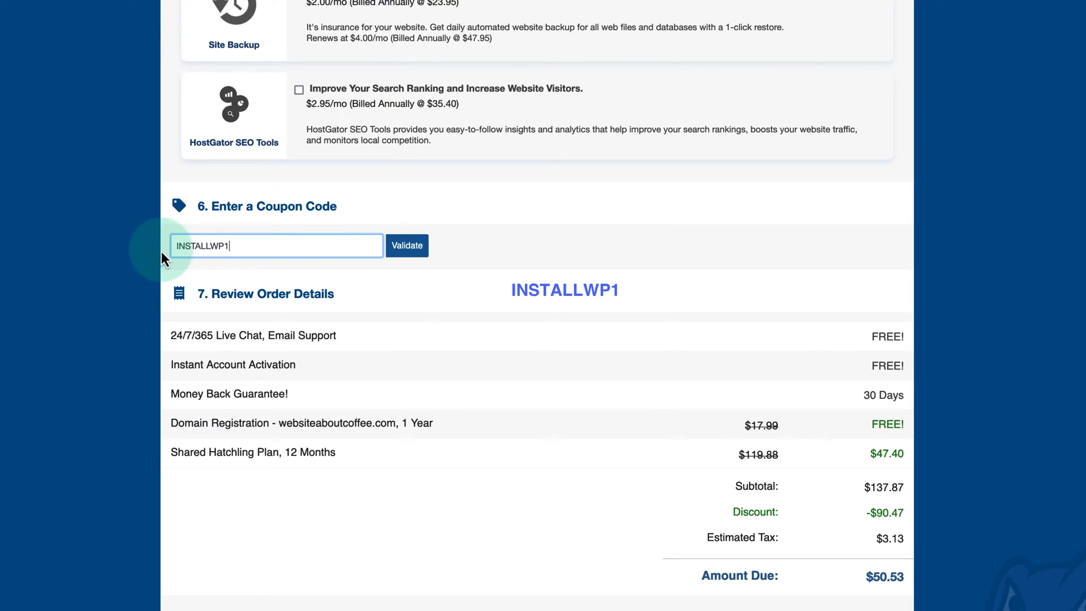
{"action": "left_click", "coordinate": [407, 245]}
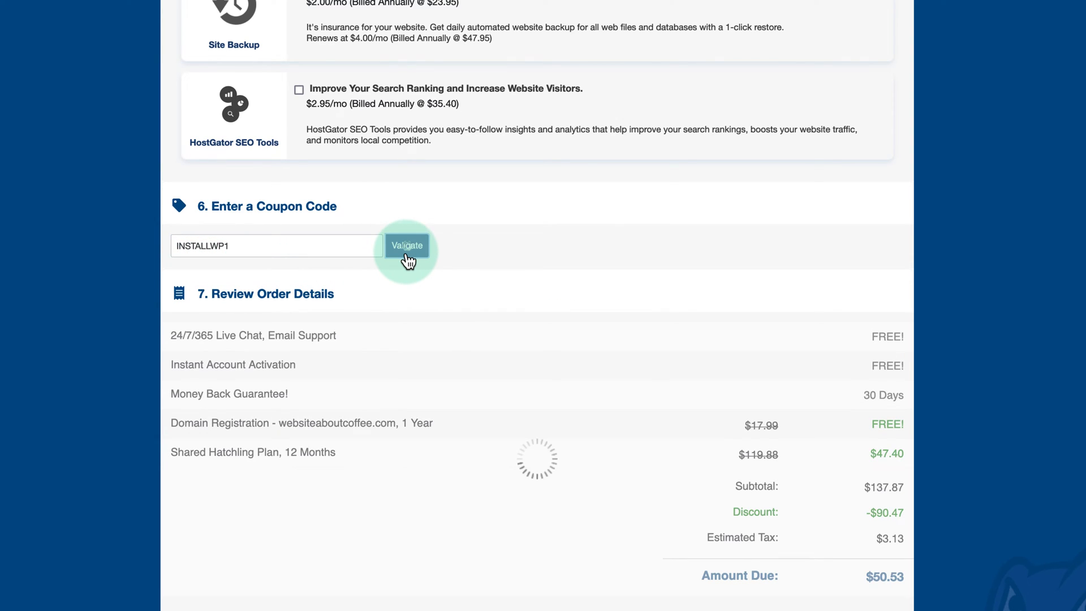
{"action": "left_click", "coordinate": [407, 245]}
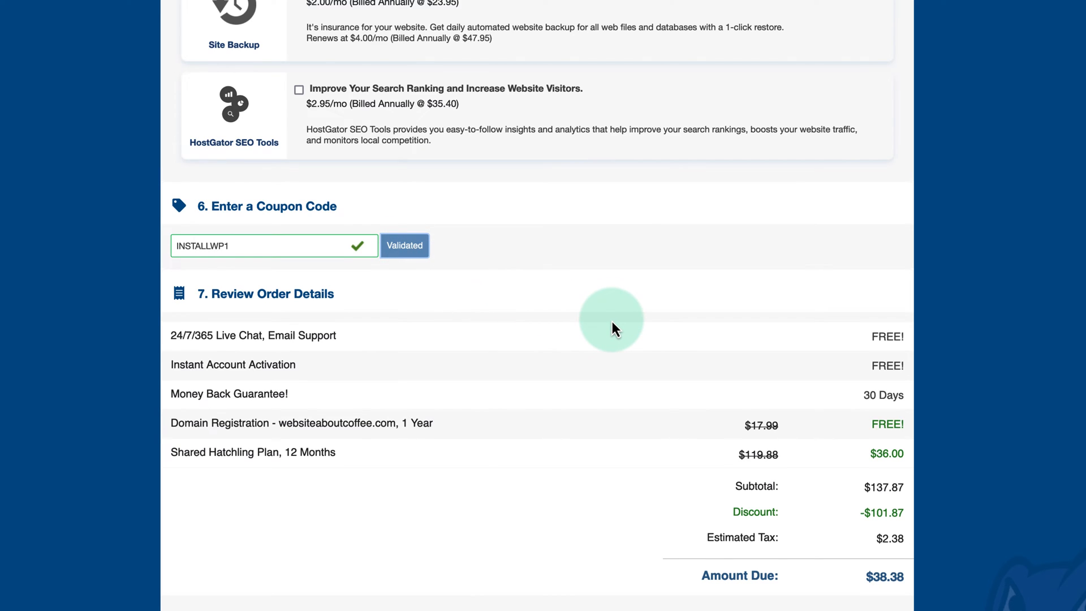
{"action": "scroll", "scroll_direction": "down", "scroll_amount": 3}
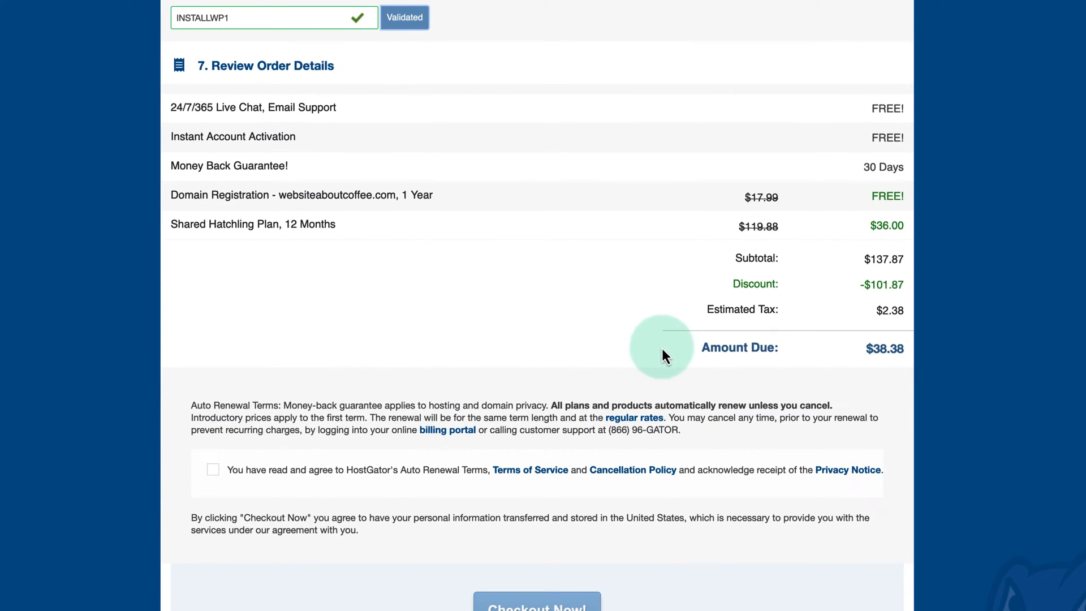
{"action": "mouse_move", "coordinate": [896, 353]}
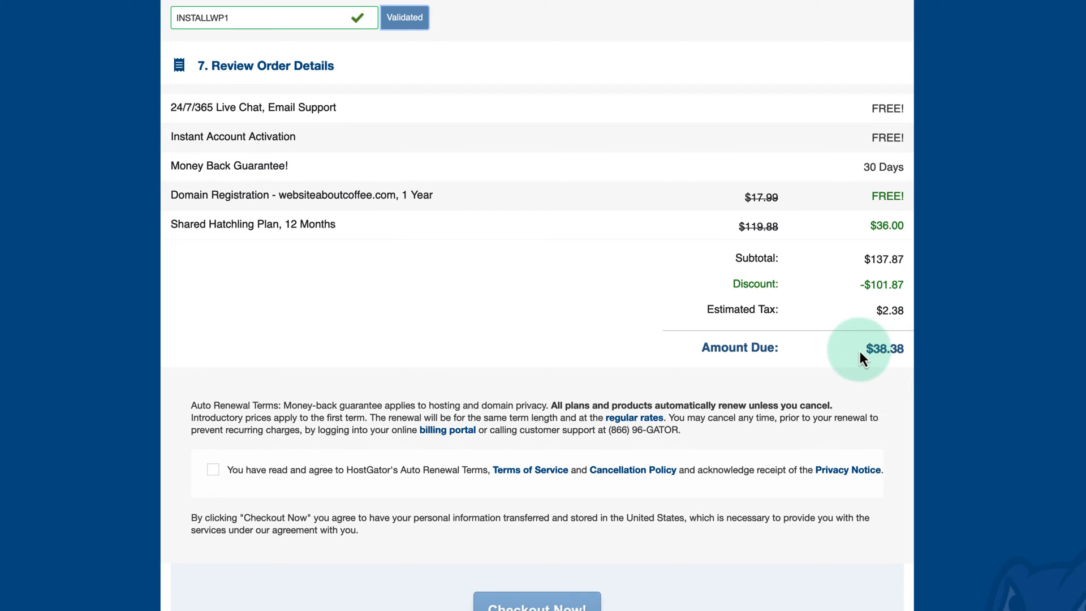
{"action": "mouse_move", "coordinate": [831, 359]}
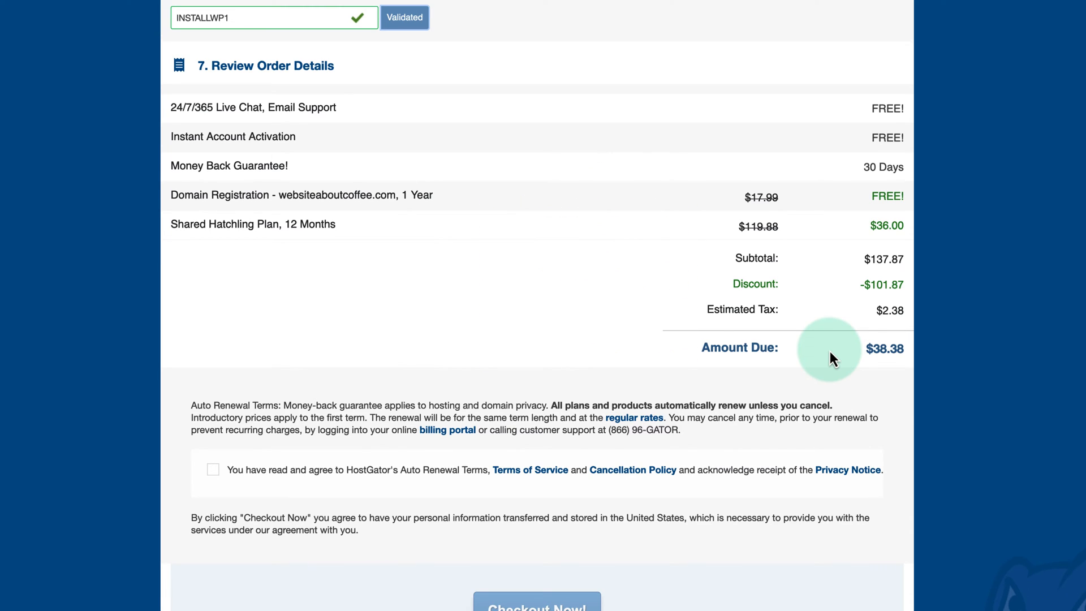
{"action": "mouse_move", "coordinate": [610, 300]}
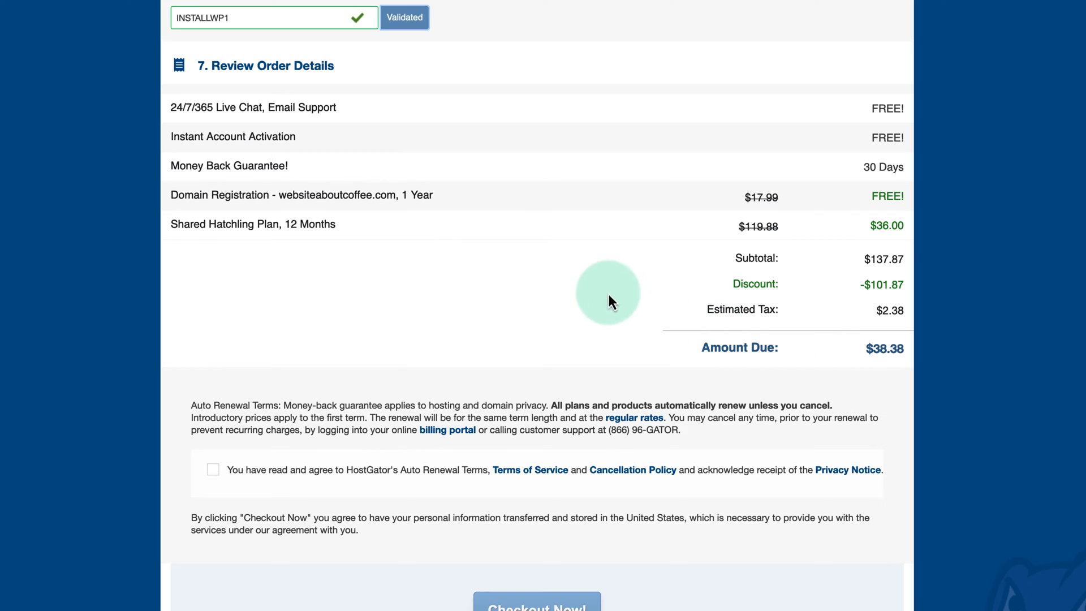
{"action": "mouse_move", "coordinate": [502, 247]}
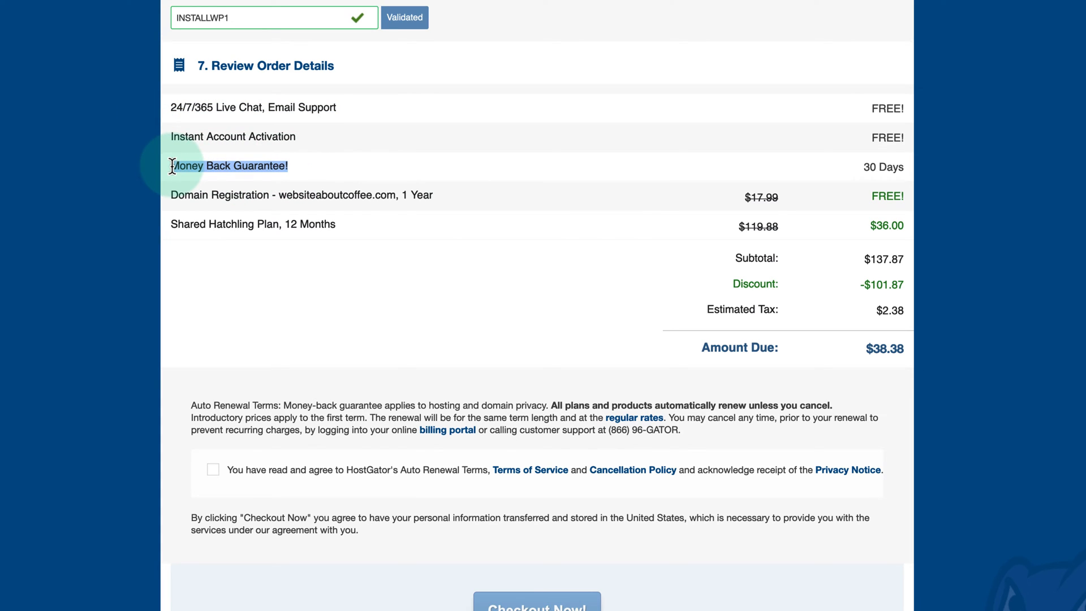
{"action": "mouse_move", "coordinate": [882, 167]}
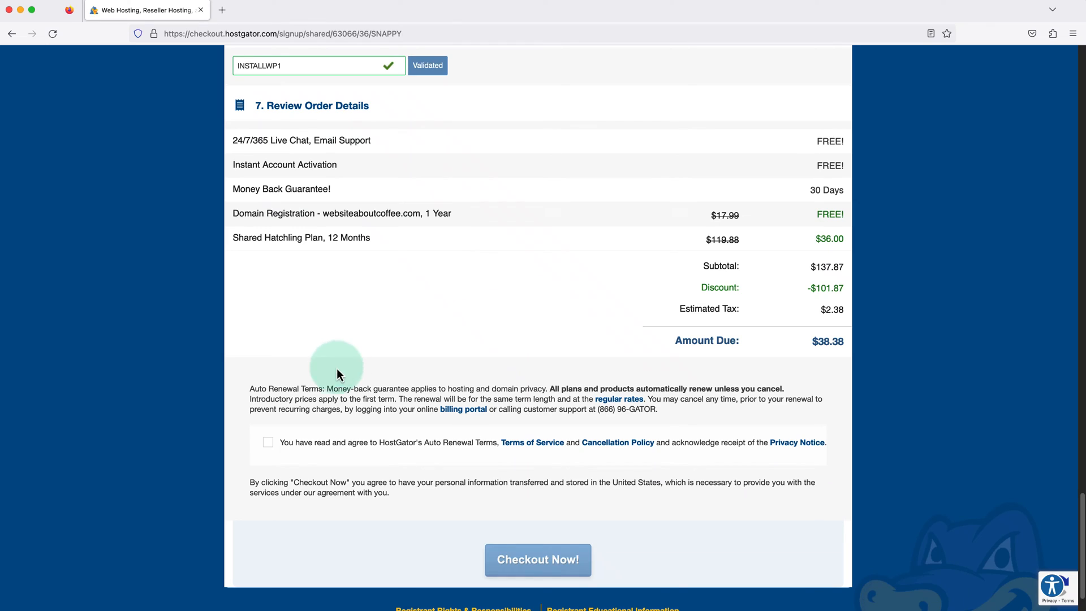
- Agree to the Auto Renewal Terms, check out, and reach the blogaboutcoffee.com portal dashboard
{"action": "left_click", "coordinate": [268, 442]}
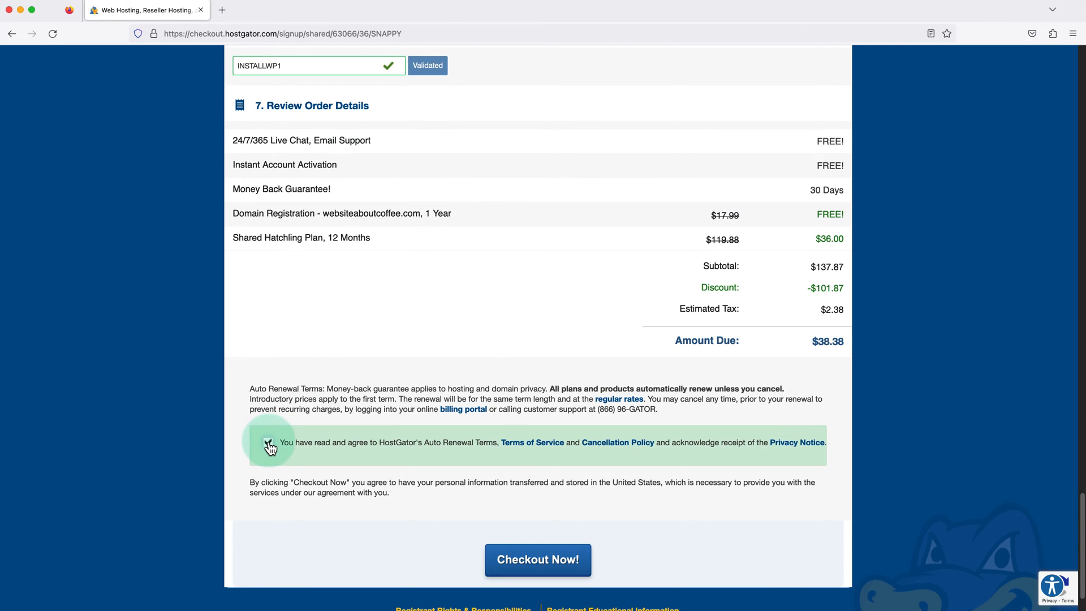
{"action": "left_click", "coordinate": [268, 442]}
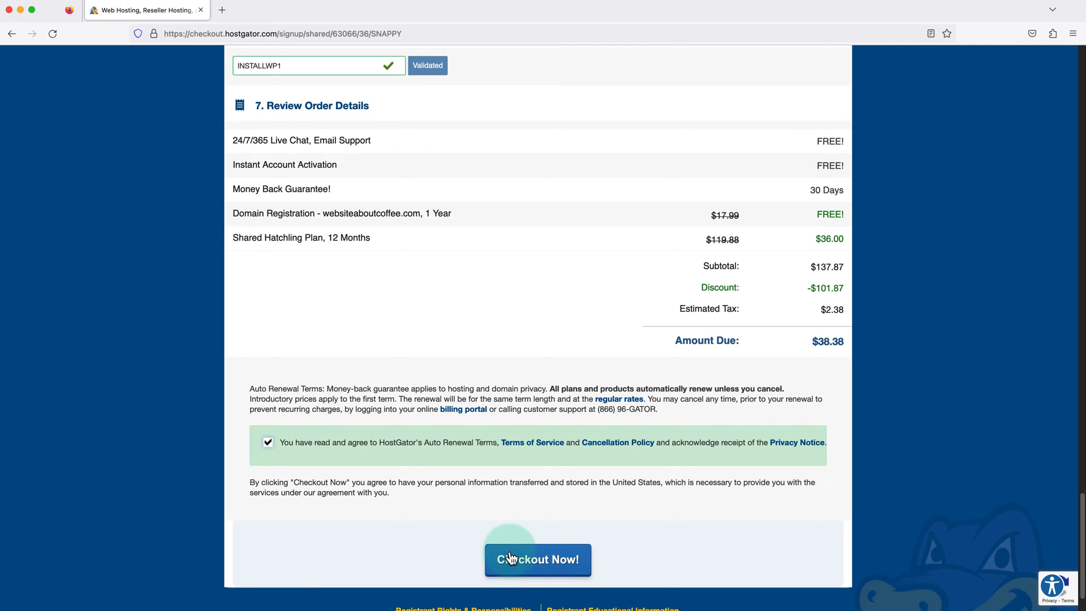
{"action": "mouse_move", "coordinate": [429, 543]}
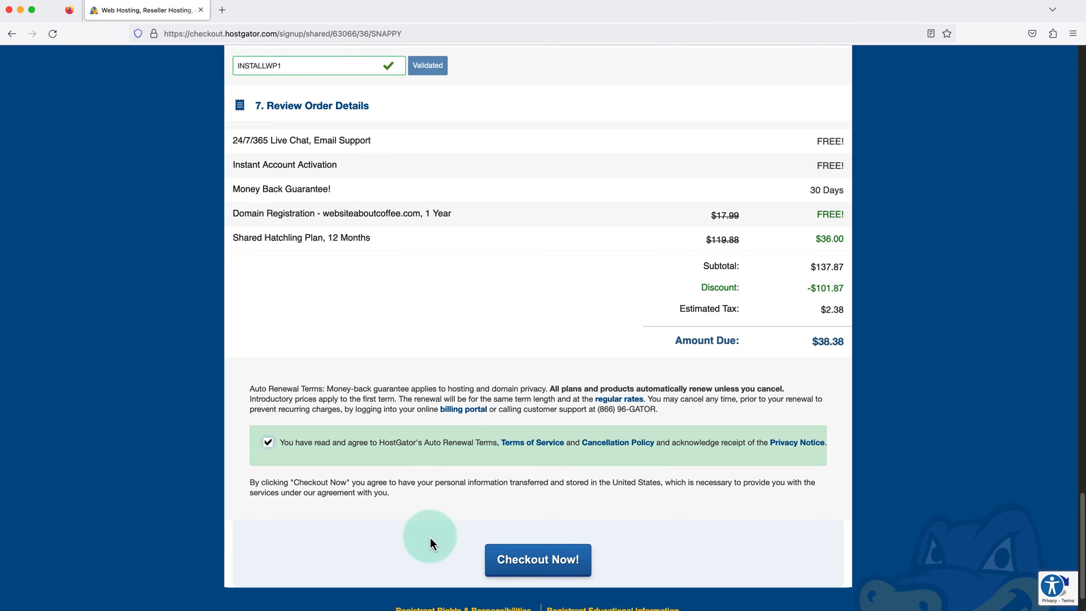
{"action": "left_click", "coordinate": [537, 559]}
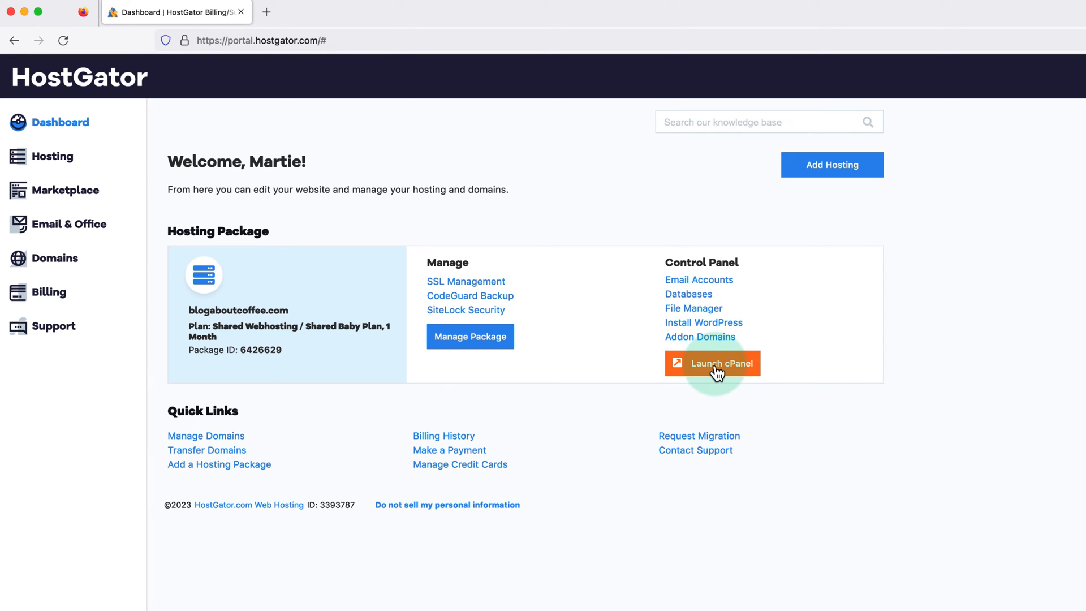
- Launch cPanel, search 'wordpress', and open WordPress Manager by Softaculous
{"action": "left_click", "coordinate": [712, 363]}
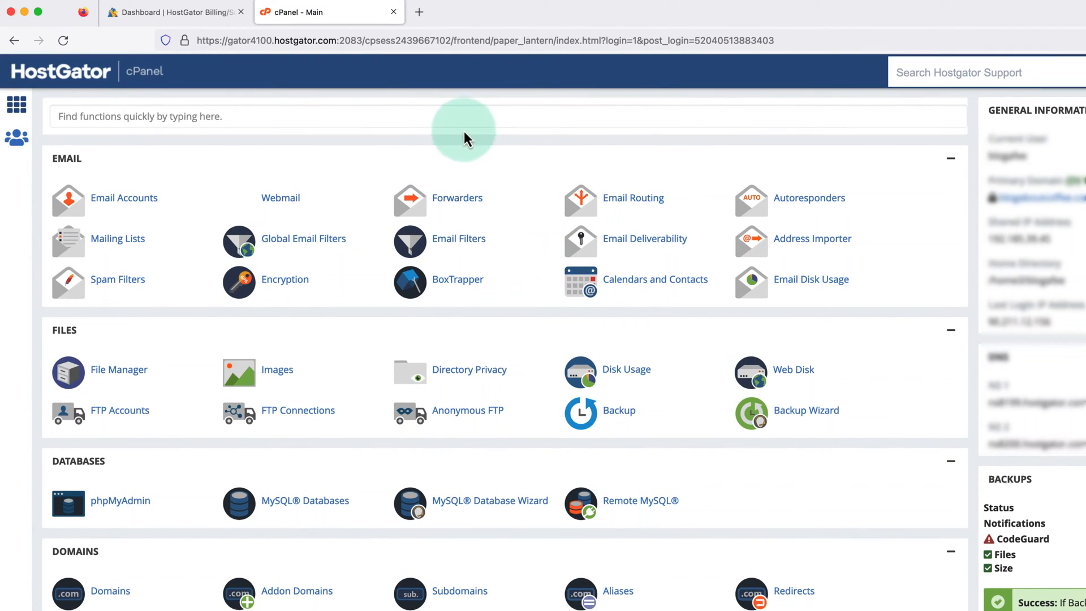
{"action": "type", "text": "wor"}
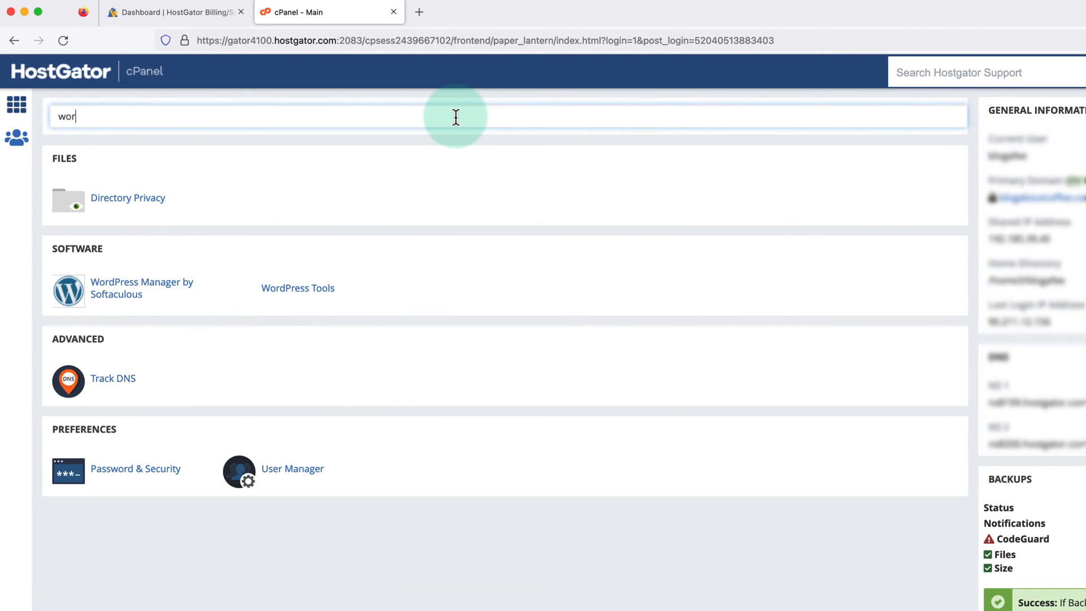
{"action": "type", "text": "dpress"}
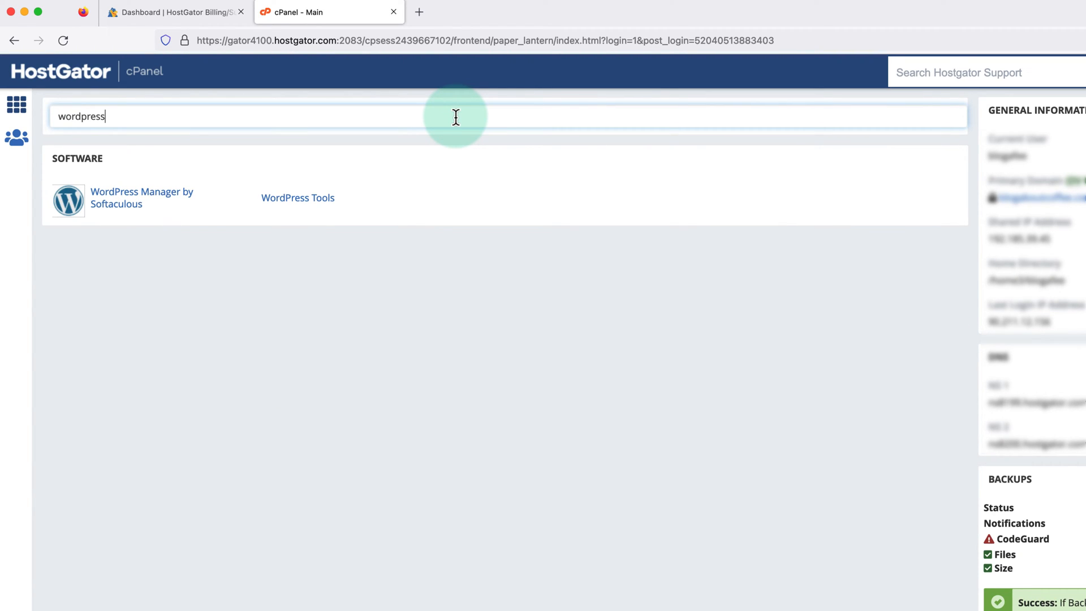
{"action": "mouse_move", "coordinate": [142, 197]}
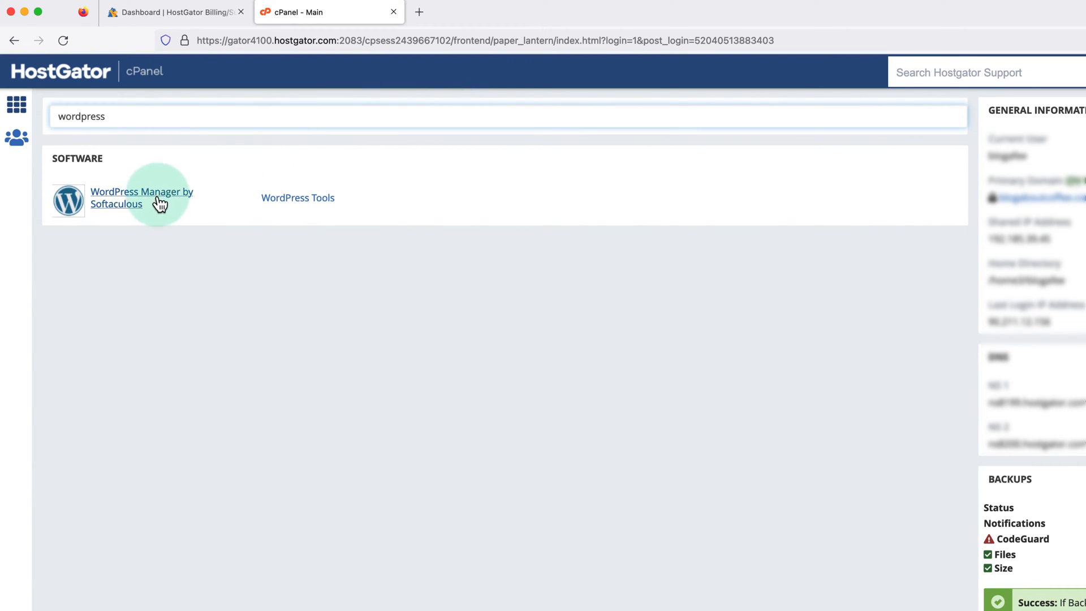
{"action": "left_click", "coordinate": [141, 197]}
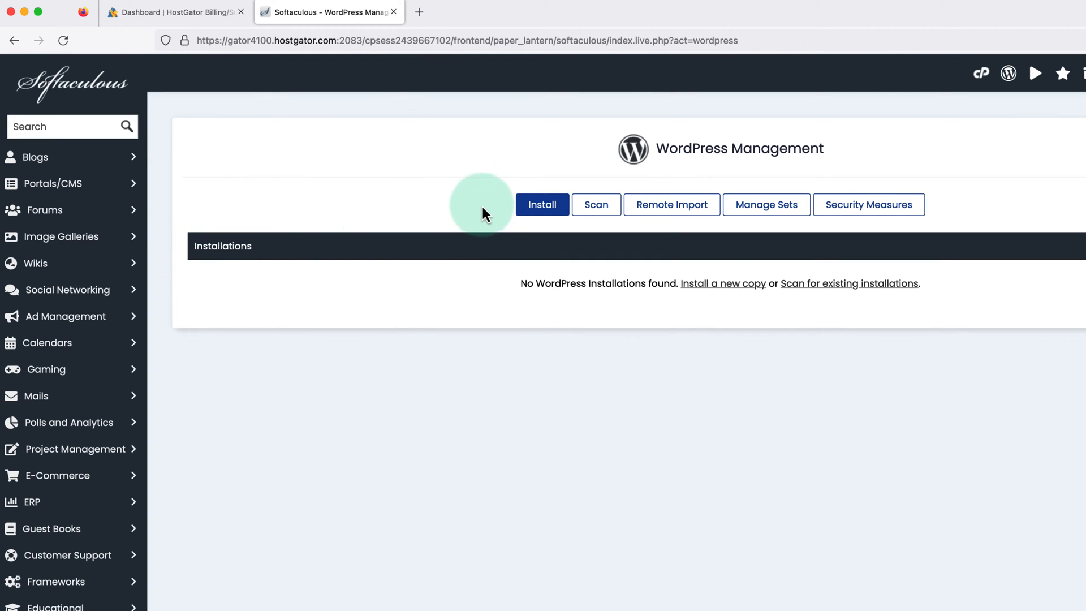
- Start a new WordPress install and scroll to the Software Setup and Site Settings fields
{"action": "left_click", "coordinate": [542, 204]}
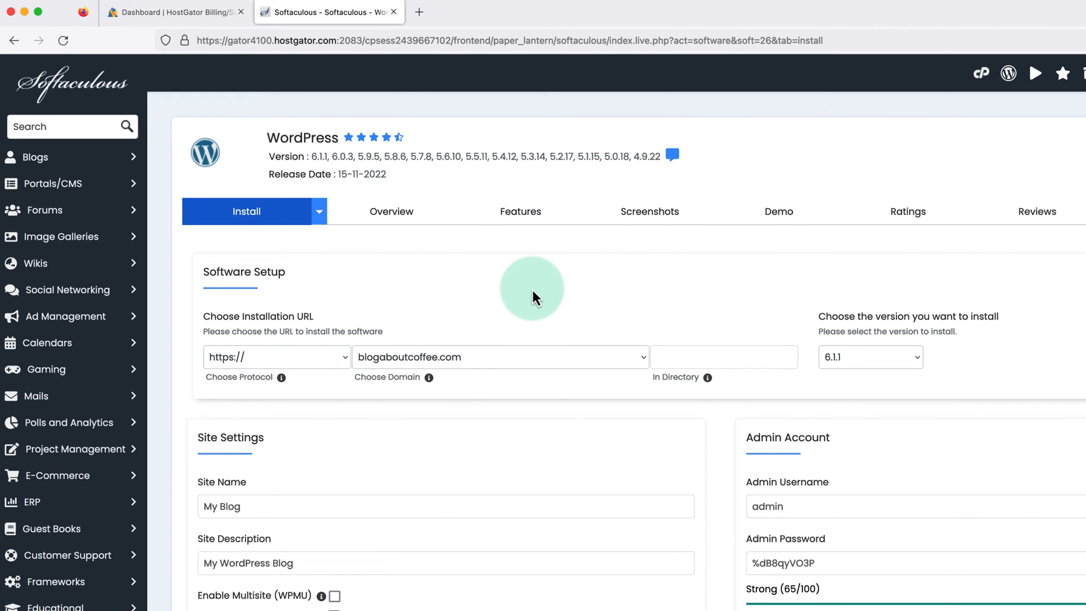
{"action": "scroll", "scroll_direction": "down", "scroll_amount": 3}
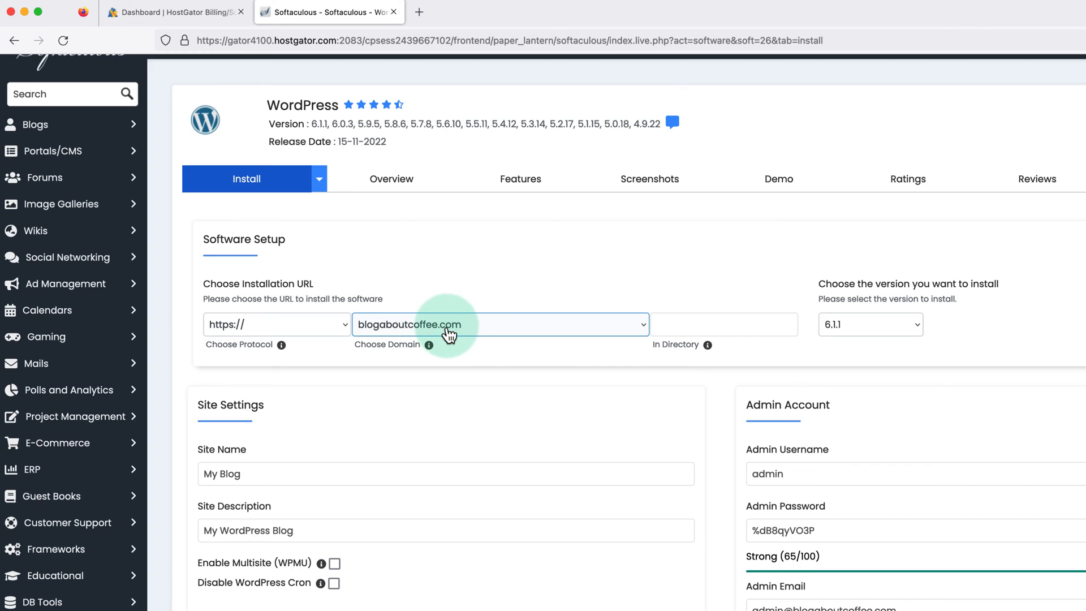
{"action": "mouse_move", "coordinate": [509, 280]}
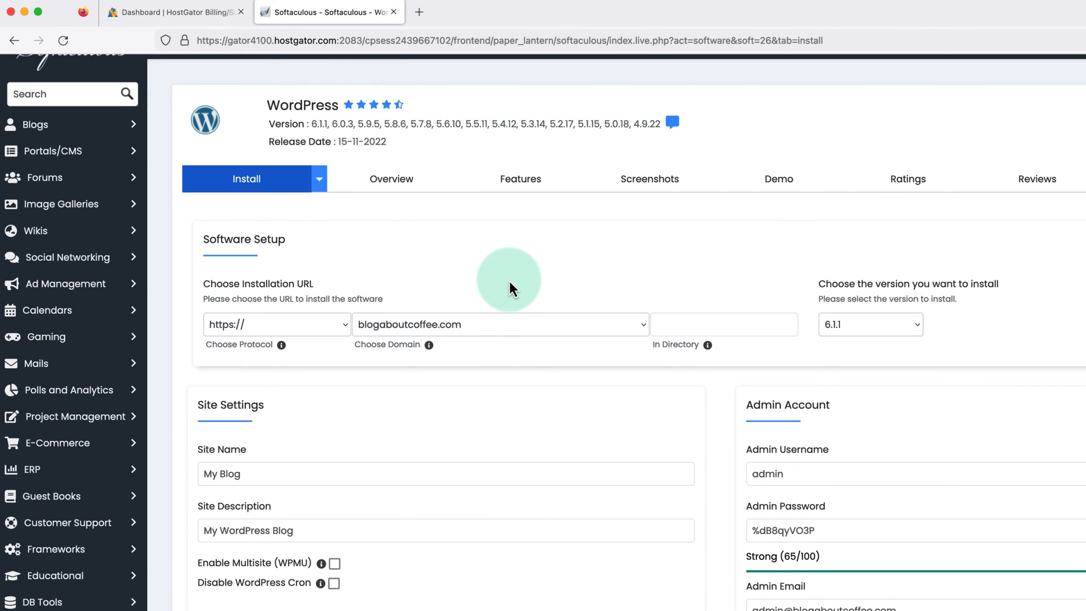
{"action": "mouse_move", "coordinate": [524, 284]}
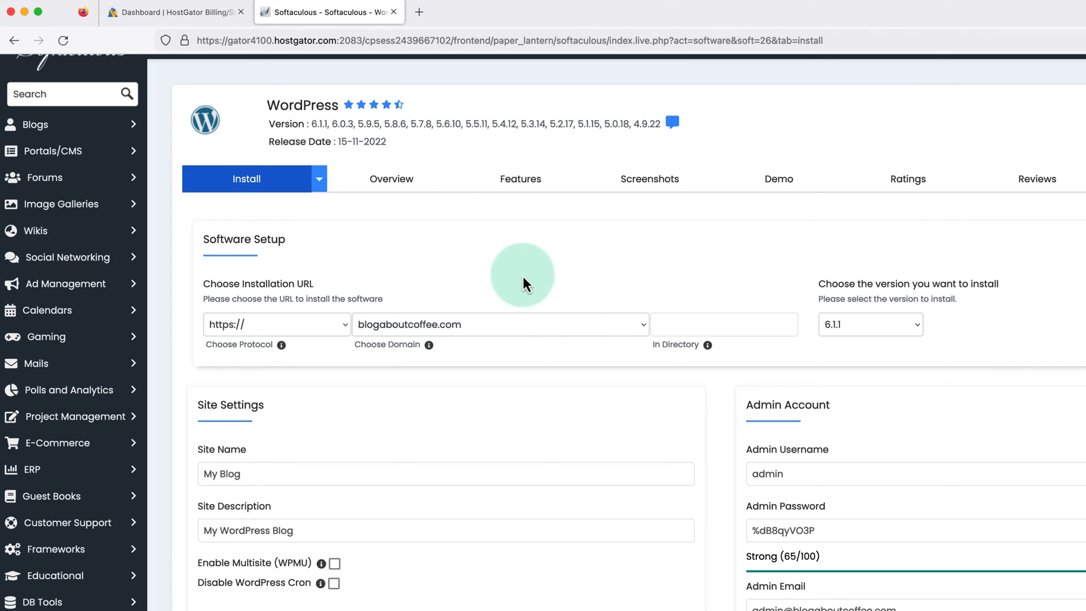
{"action": "mouse_move", "coordinate": [521, 283]}
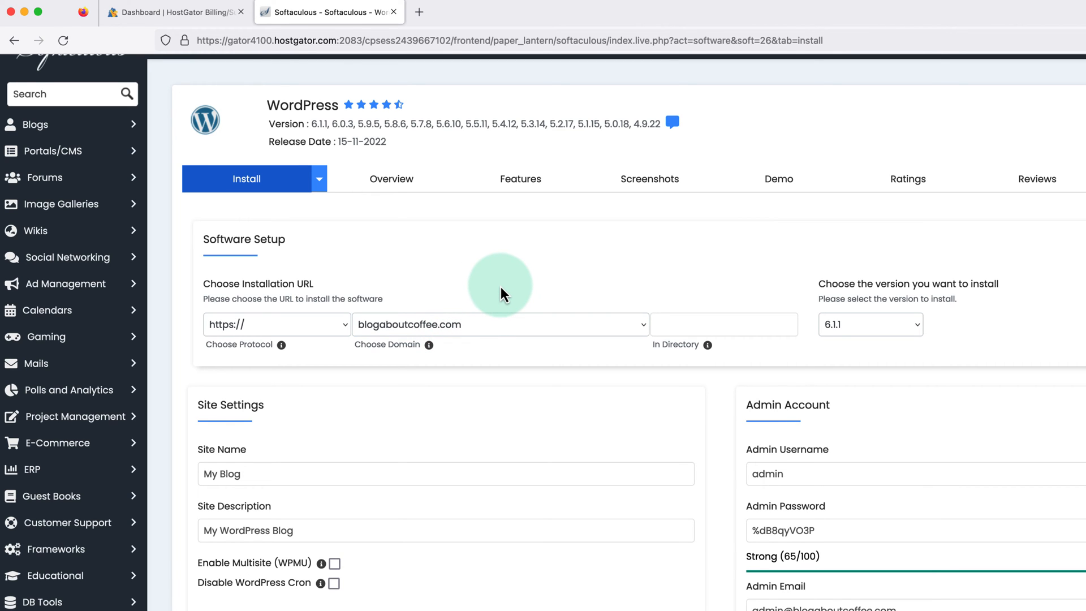
{"action": "scroll", "scroll_direction": "down", "scroll_amount": 3}
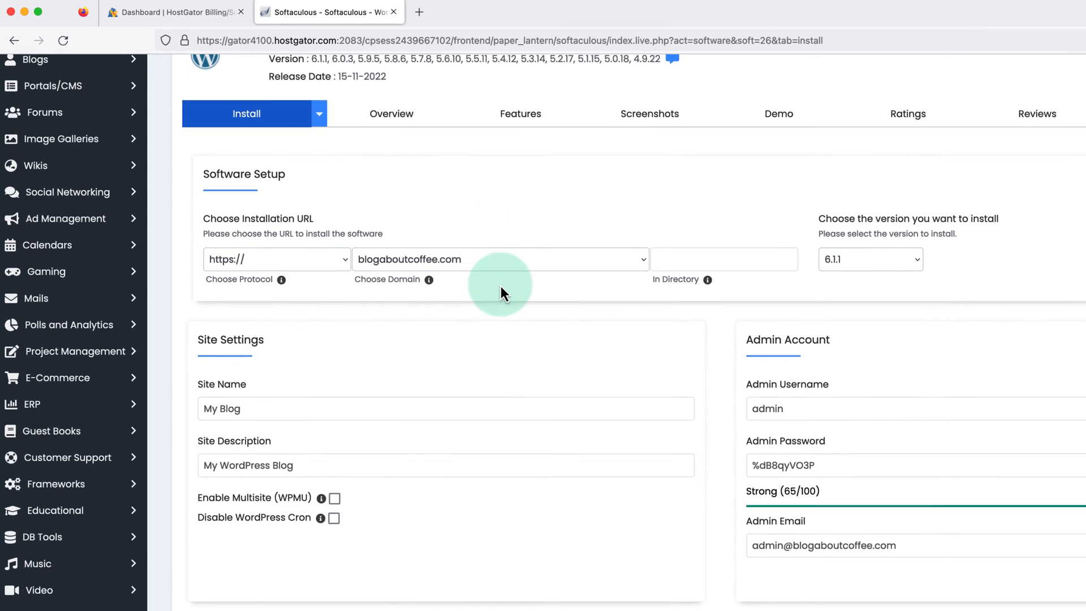
{"action": "scroll", "scroll_direction": "down", "scroll_amount": 3}
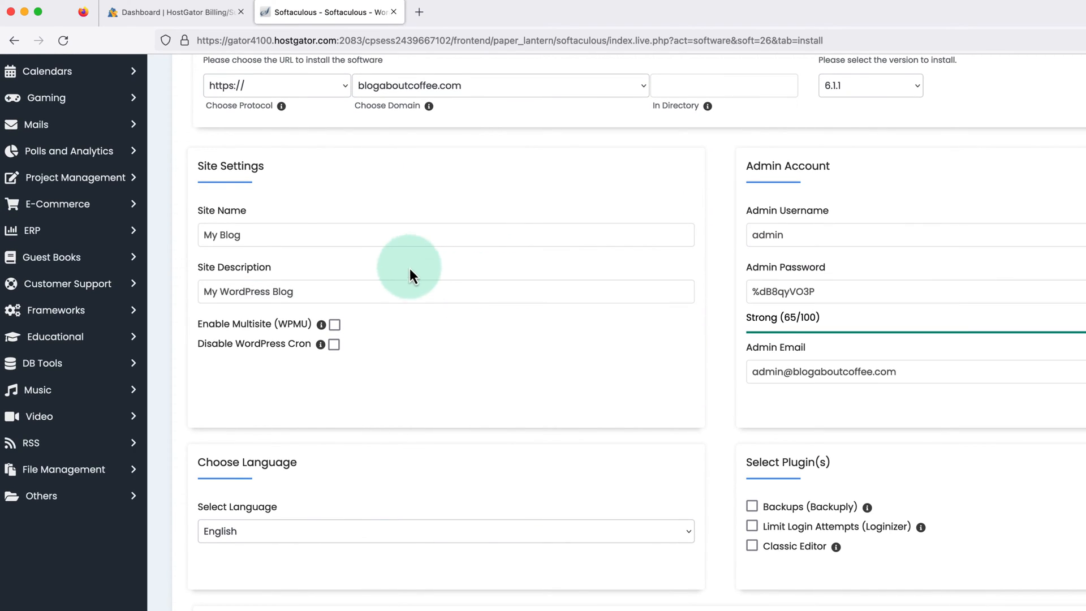
- Name the site 'Coffee Website' with description 'A website about coffee.'
{"action": "double_click", "coordinate": [221, 235]}
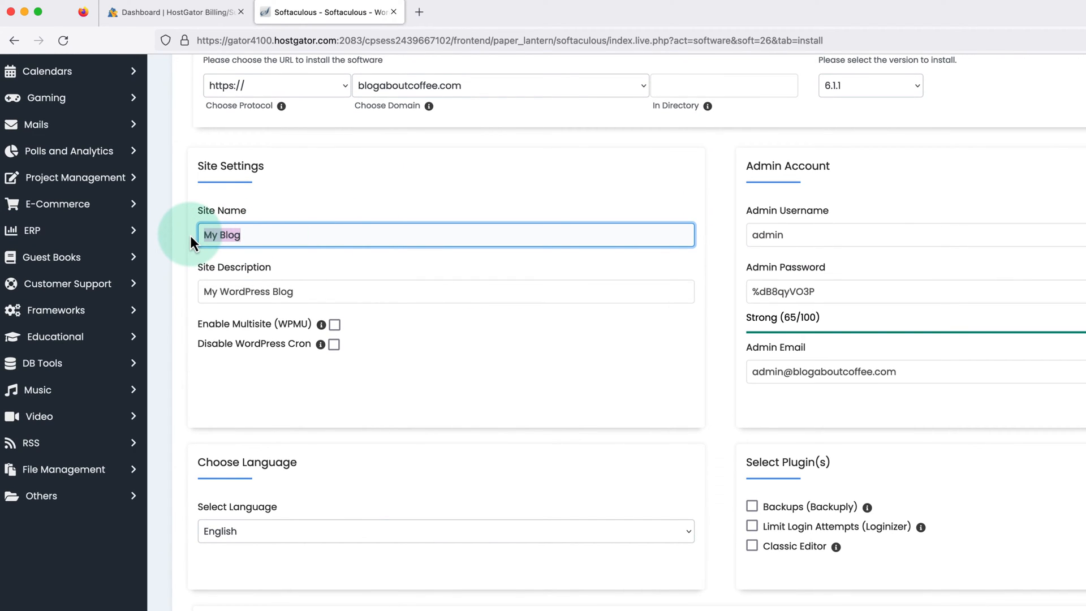
{"action": "type", "text": "Coffee Website"}
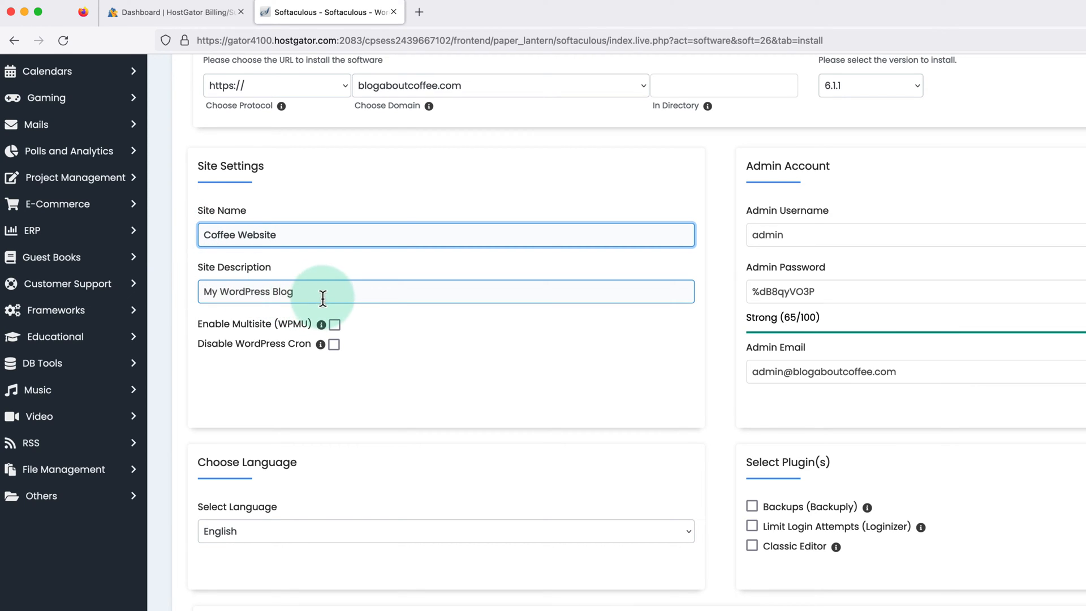
{"action": "type", "text": "A website about co"}
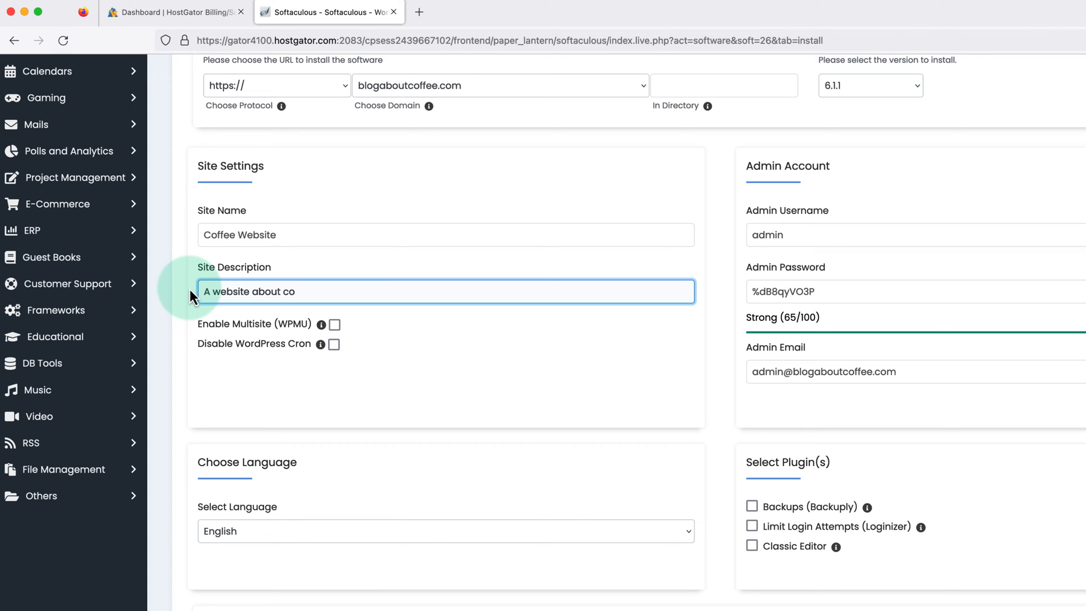
{"action": "type", "text": "ffee."}
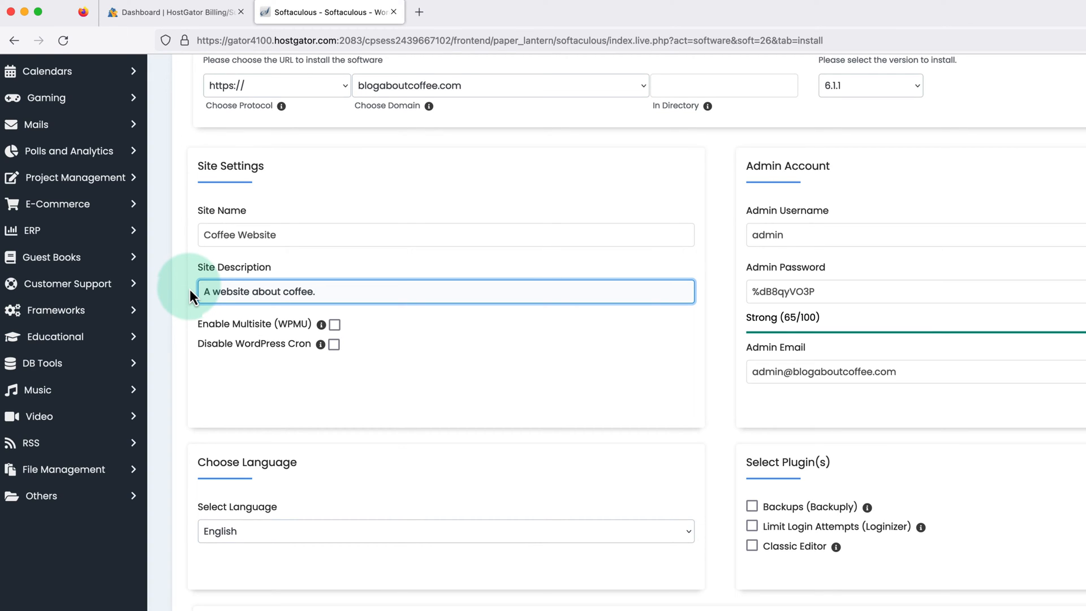
{"action": "mouse_move", "coordinate": [425, 337]}
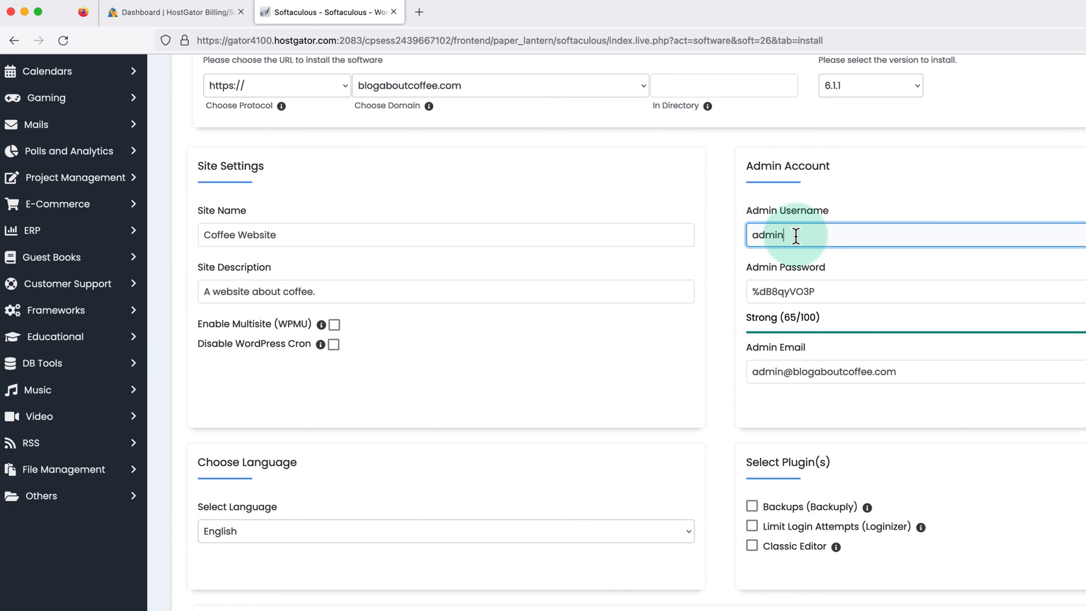
- Enter a custom admin username, password and admin email address
{"action": "type", "text": "Martie"}
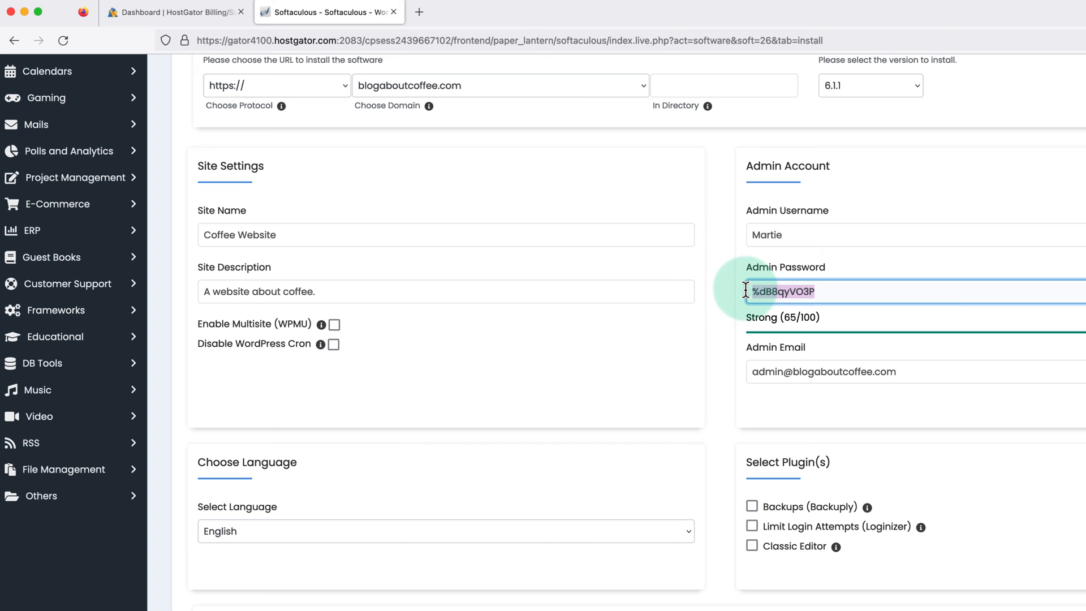
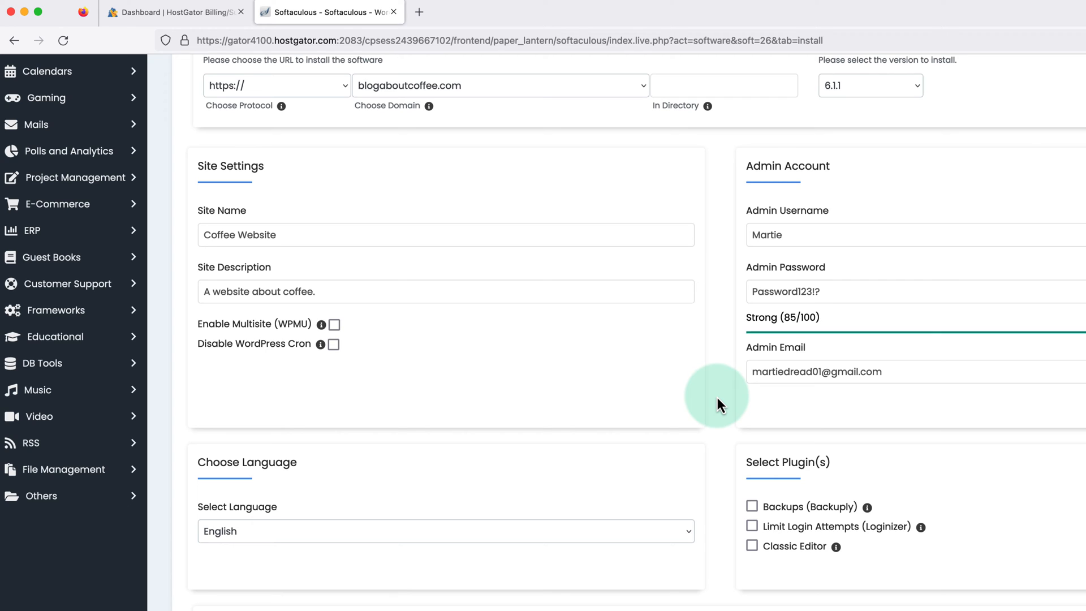
- Skip theme selection and install WordPress on blogaboutcoffee.com
{"action": "scroll", "scroll_direction": "down", "scroll_amount": 3}
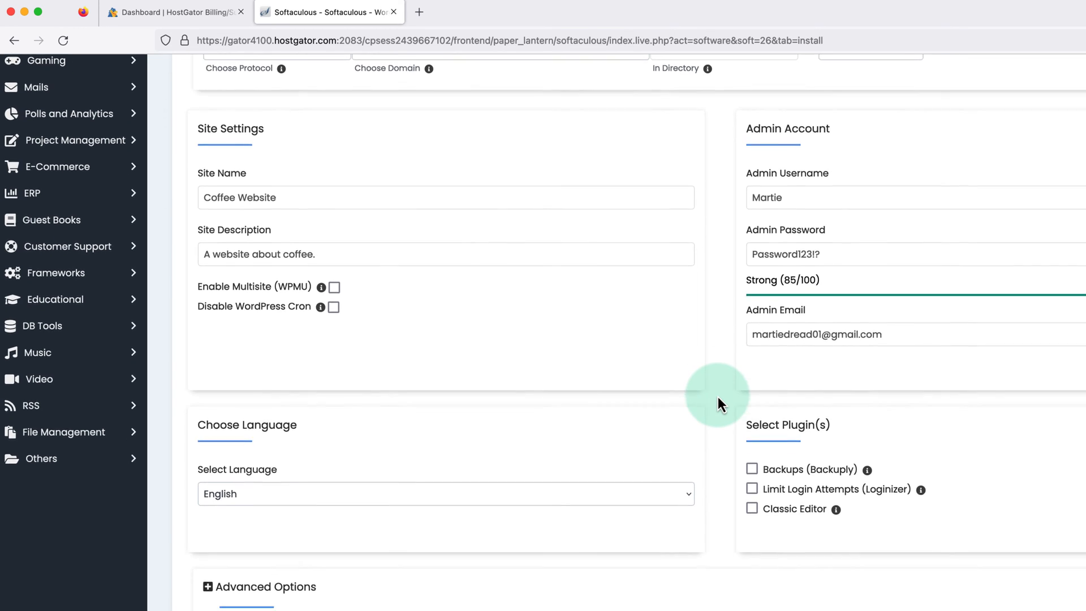
{"action": "scroll", "scroll_direction": "down", "scroll_amount": 3}
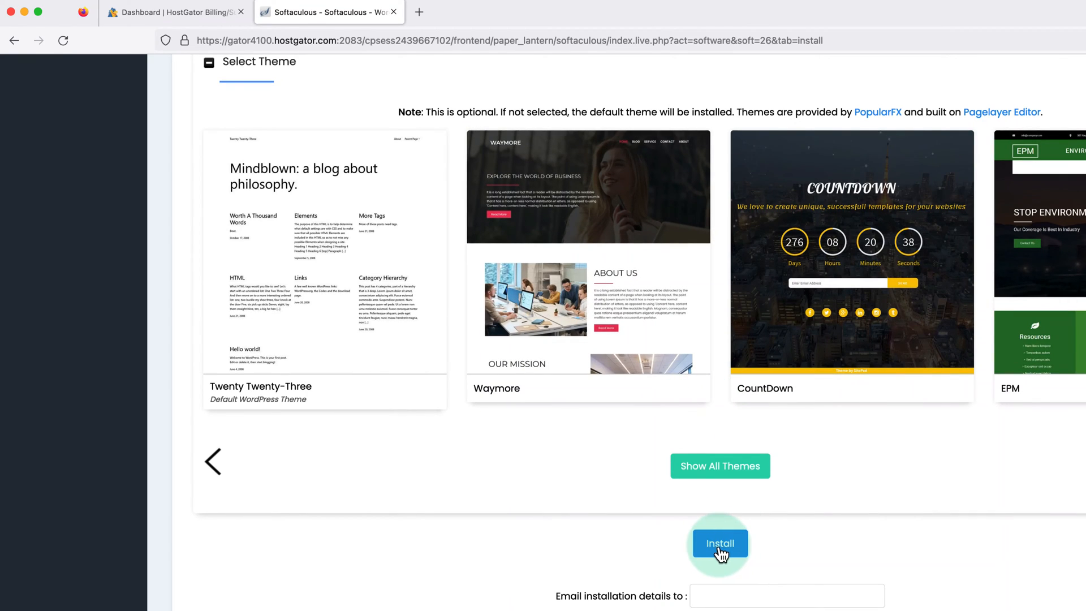
{"action": "left_click", "coordinate": [720, 543]}
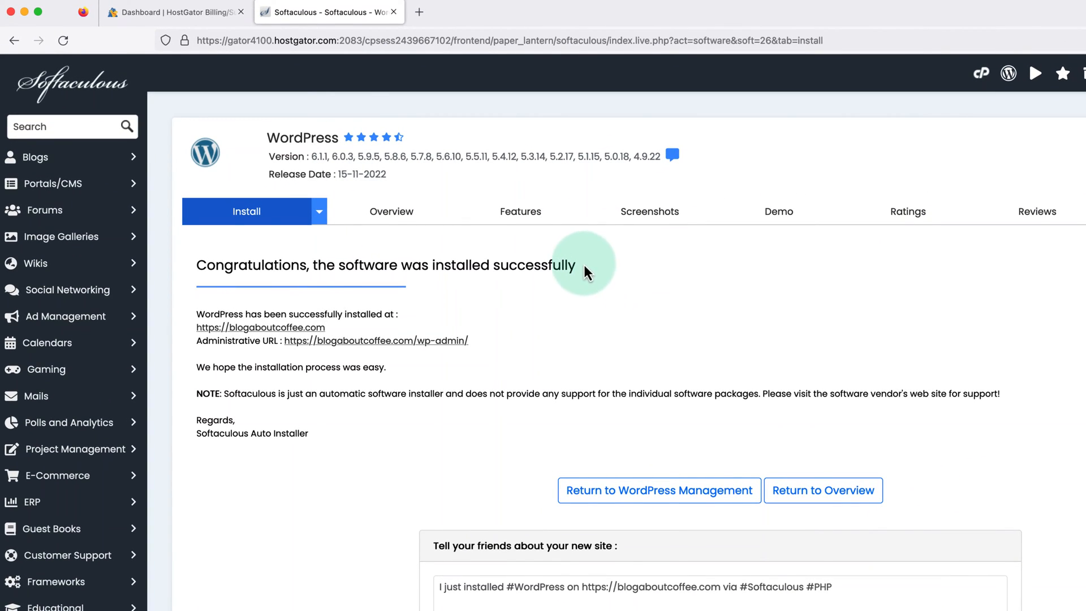
{"action": "left_click_drag", "start_coordinate": [585, 266], "coordinate": [198, 265]}
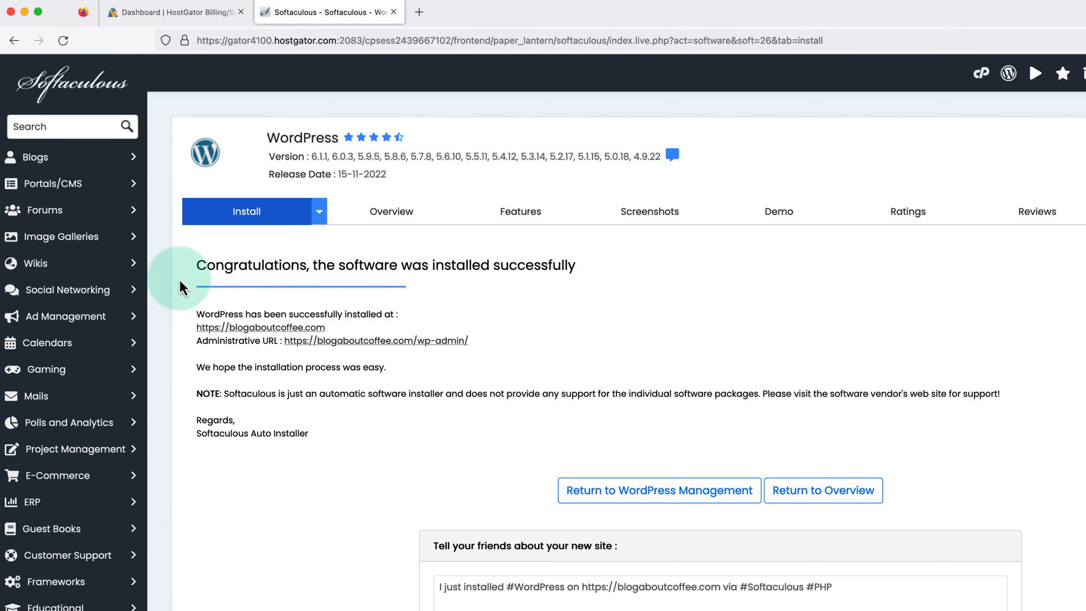
{"action": "mouse_move", "coordinate": [374, 340]}
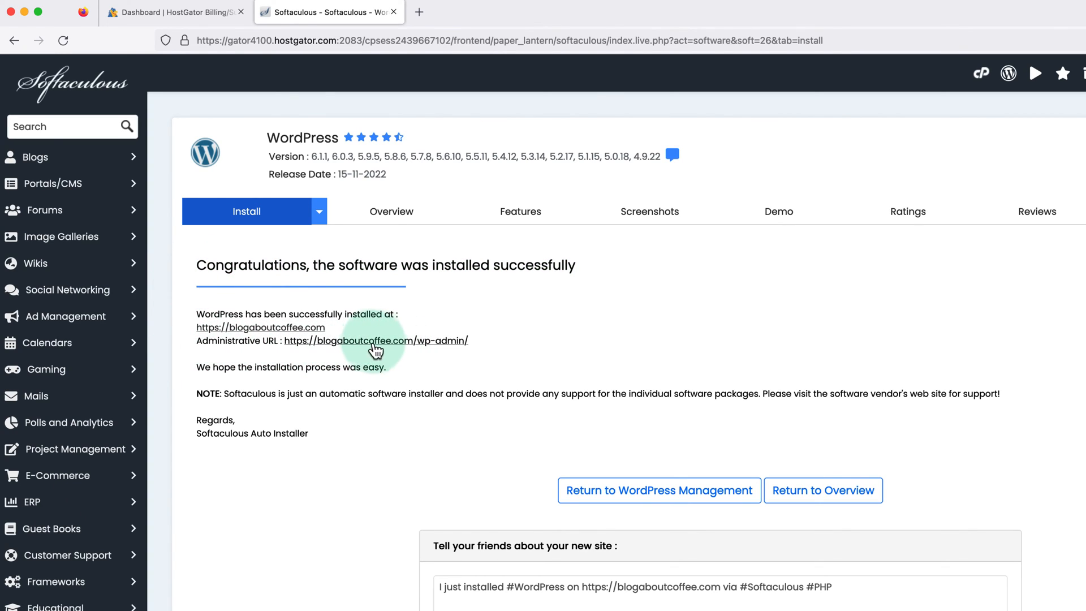
{"action": "left_click", "coordinate": [375, 341]}
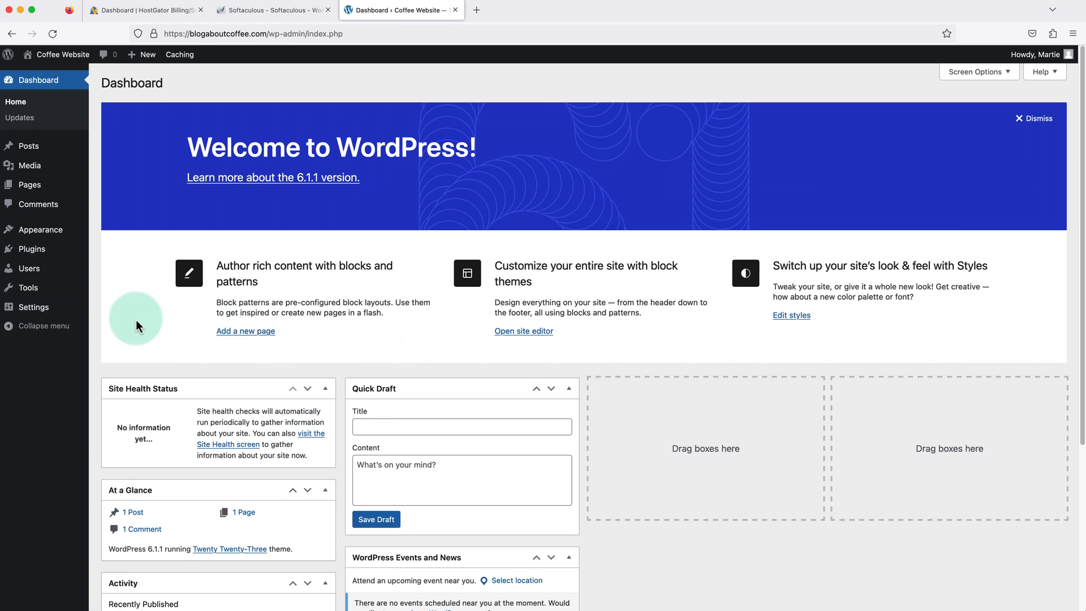
{"action": "mouse_move", "coordinate": [139, 328]}
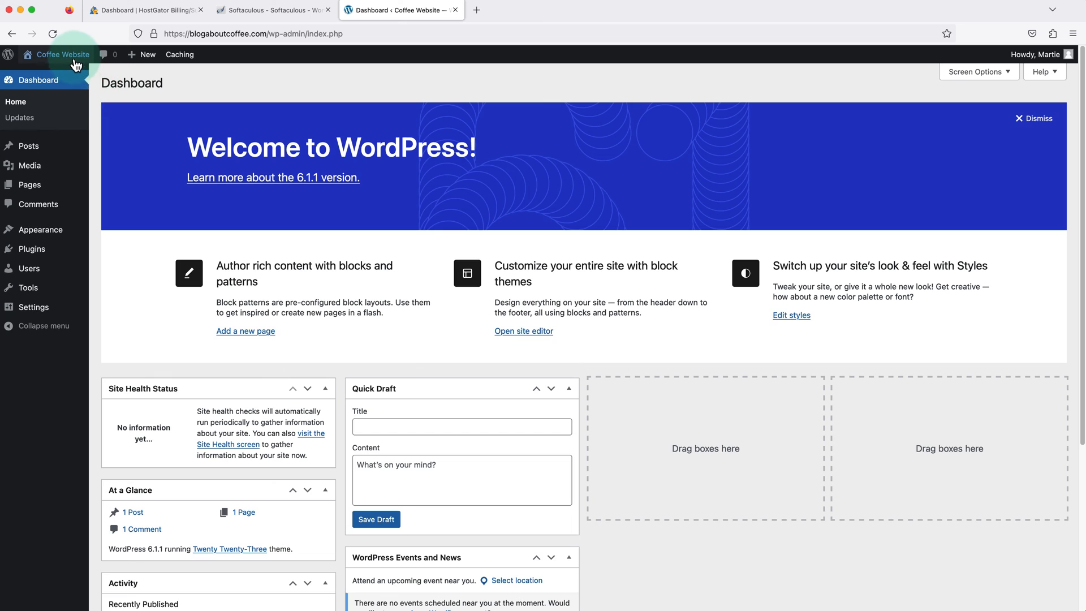
{"action": "left_click", "coordinate": [61, 55]}
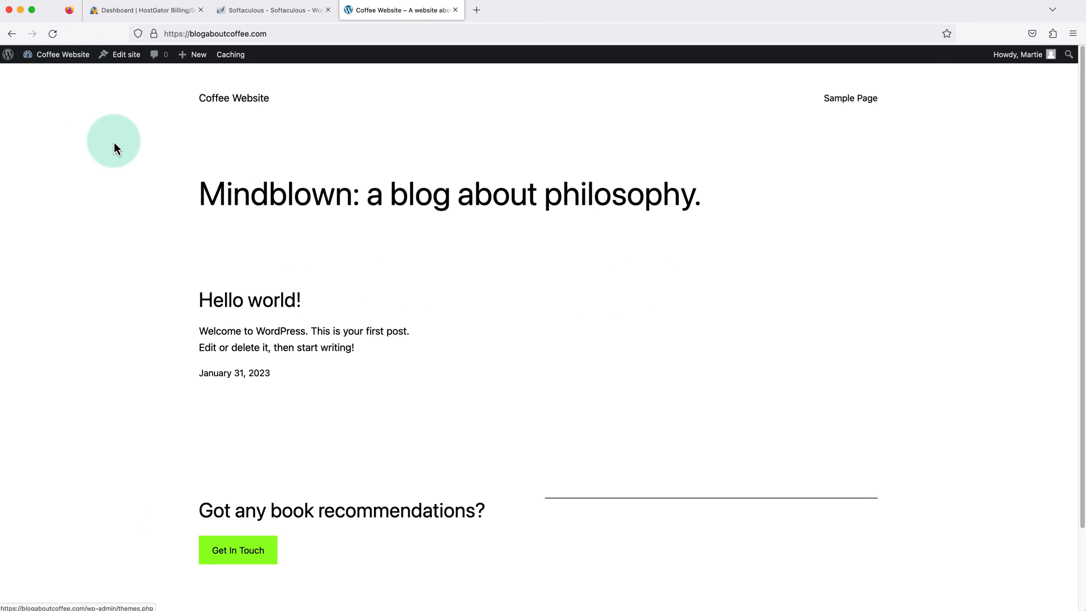
{"action": "mouse_move", "coordinate": [160, 163]}
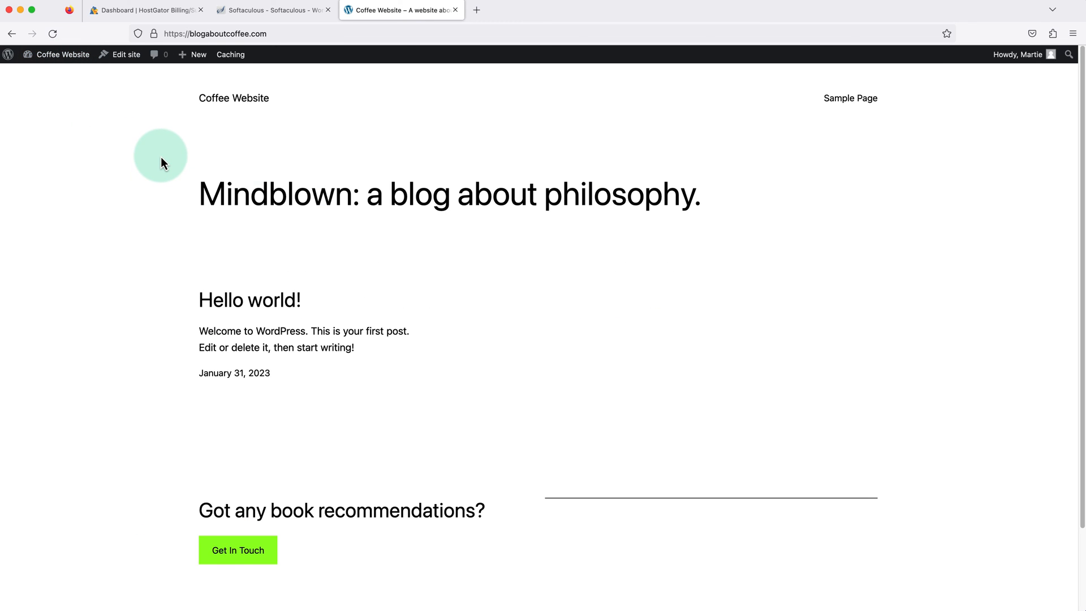
{"action": "scroll", "scroll_direction": "down", "scroll_amount": 3}
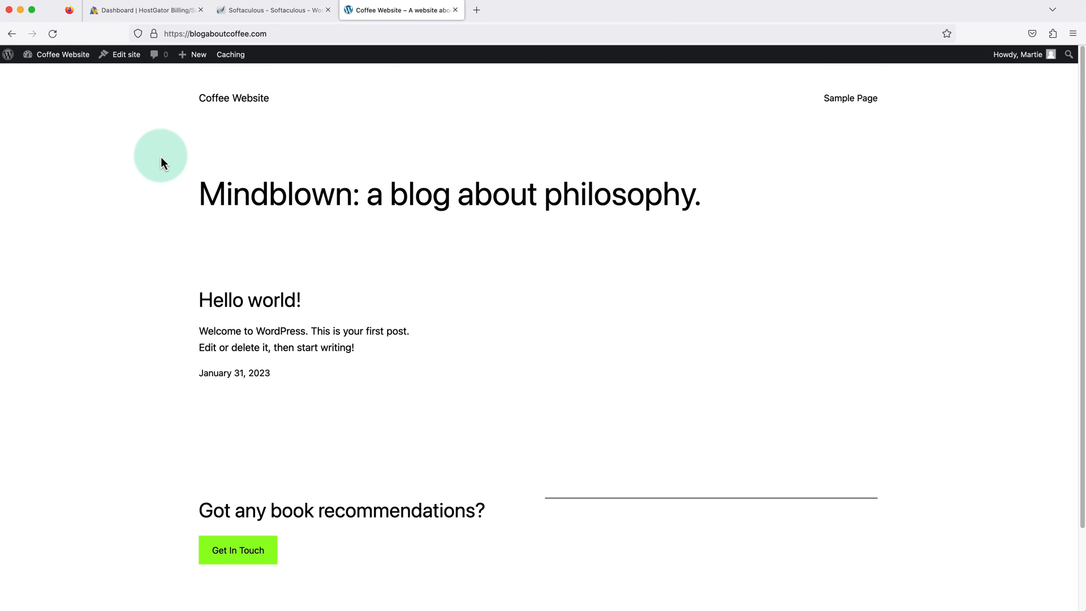
{"action": "left_click", "coordinate": [248, 299]}
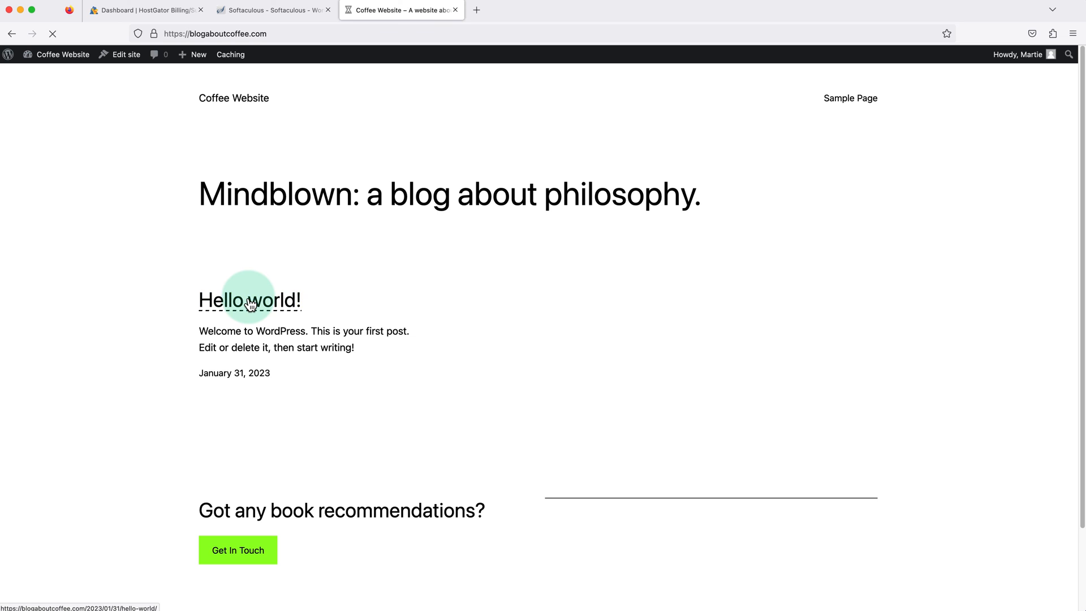
{"action": "left_click", "coordinate": [250, 300]}
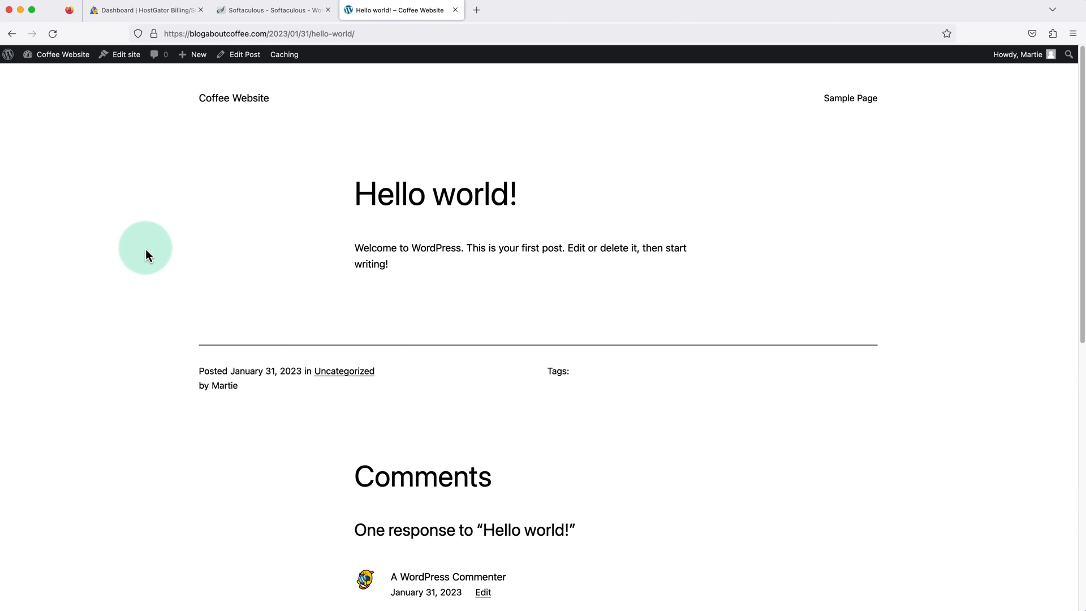
{"action": "scroll", "scroll_direction": "down", "scroll_amount": 3}
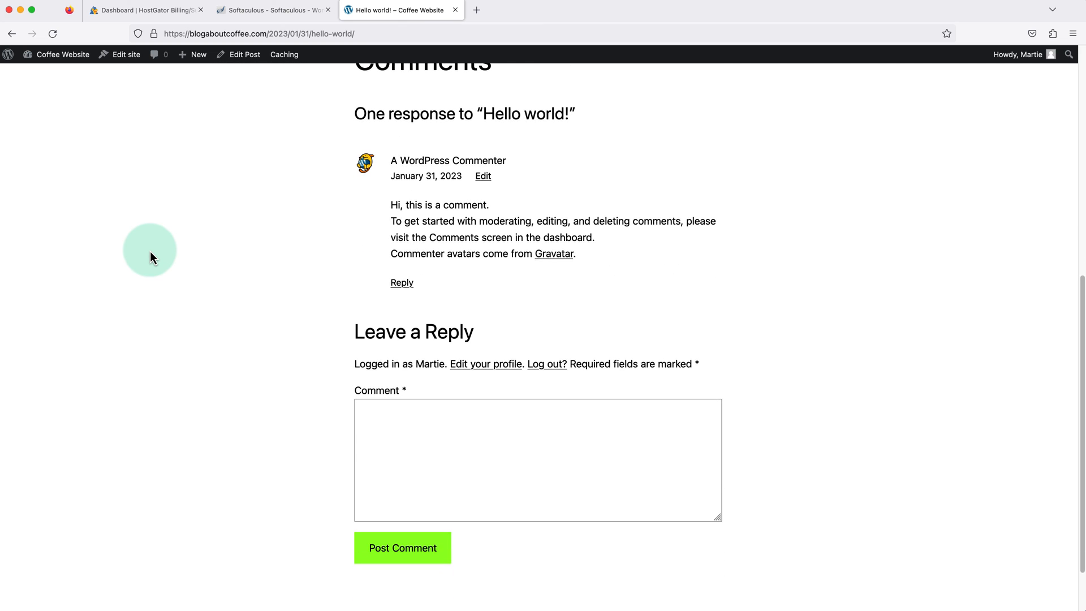
{"action": "scroll", "scroll_direction": "up", "scroll_amount": 3}
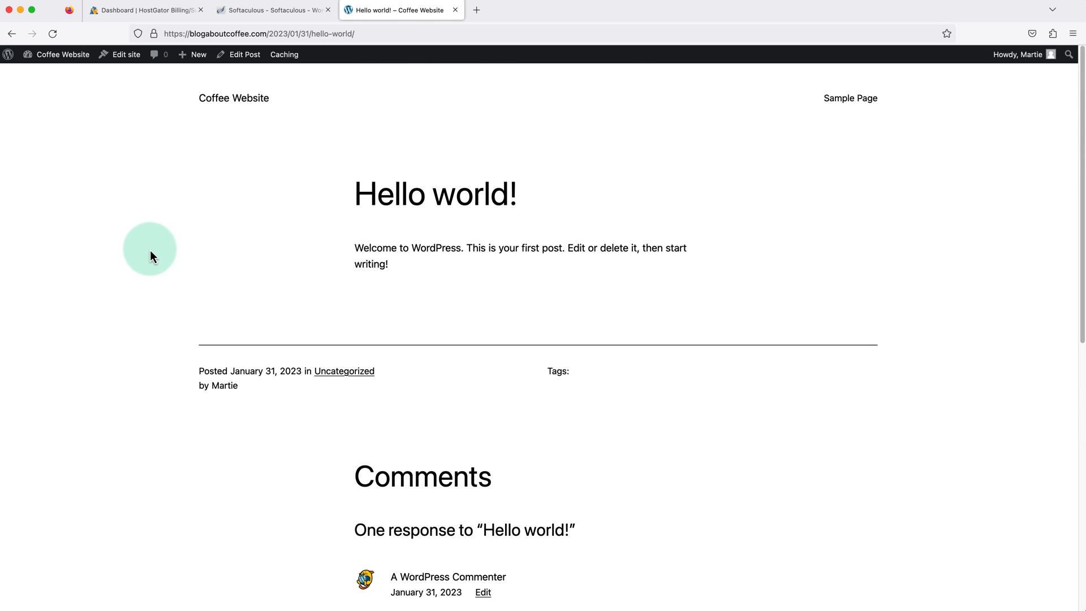
{"action": "mouse_move", "coordinate": [184, 210]}
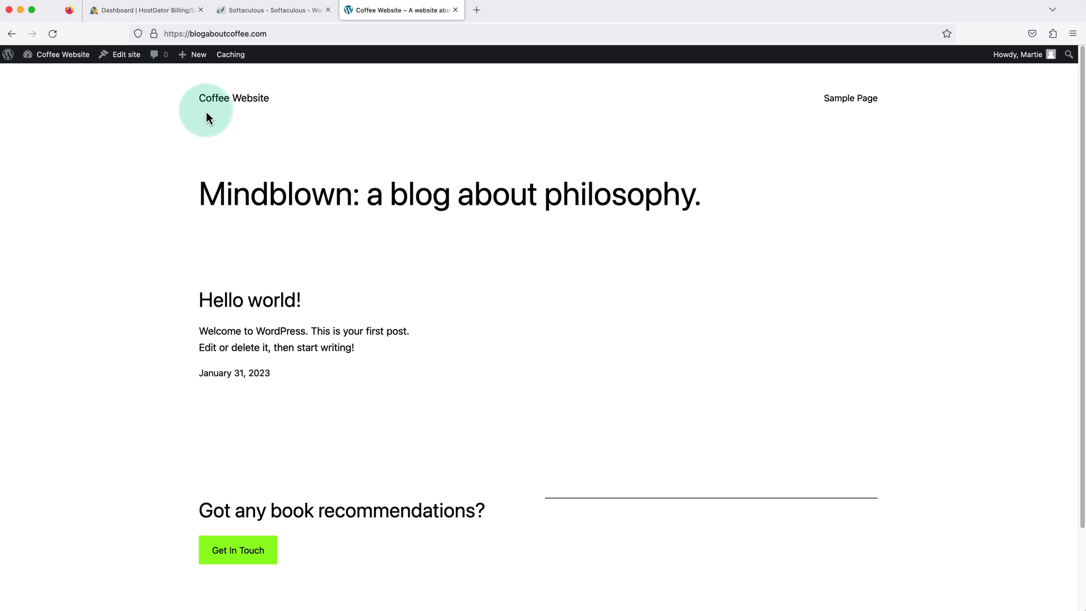
{"action": "mouse_move", "coordinate": [142, 181]}
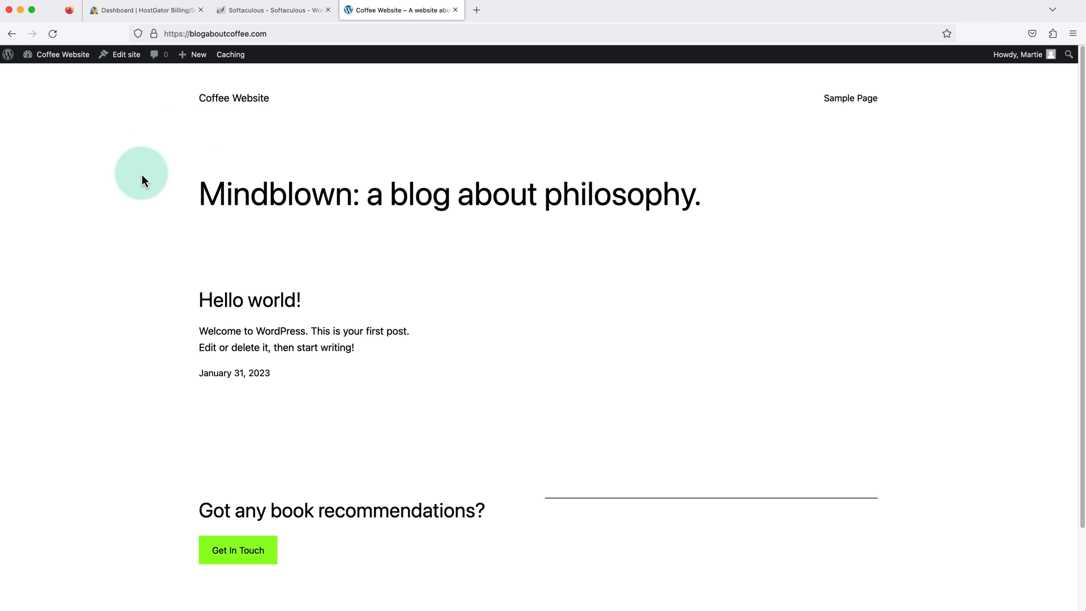
{"action": "mouse_move", "coordinate": [132, 178]}
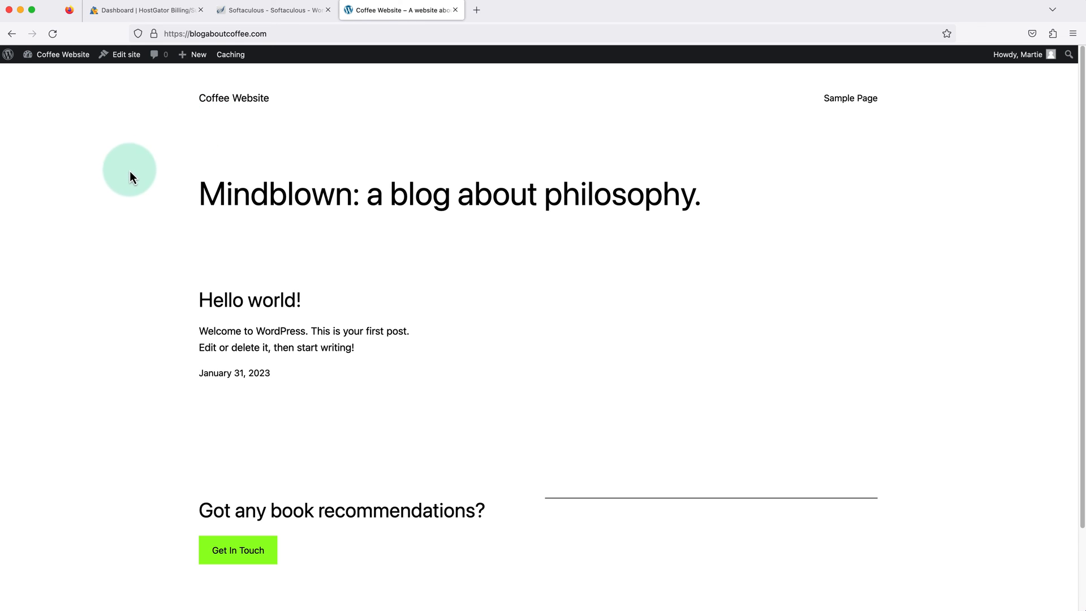
{"action": "left_click", "coordinate": [62, 55]}
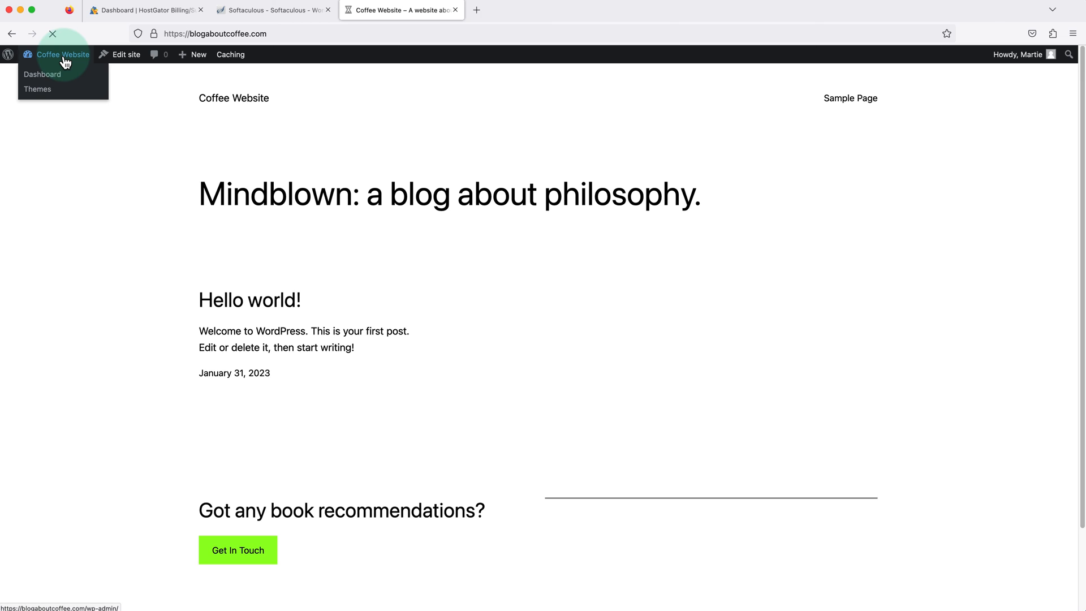
{"action": "left_click", "coordinate": [42, 74]}
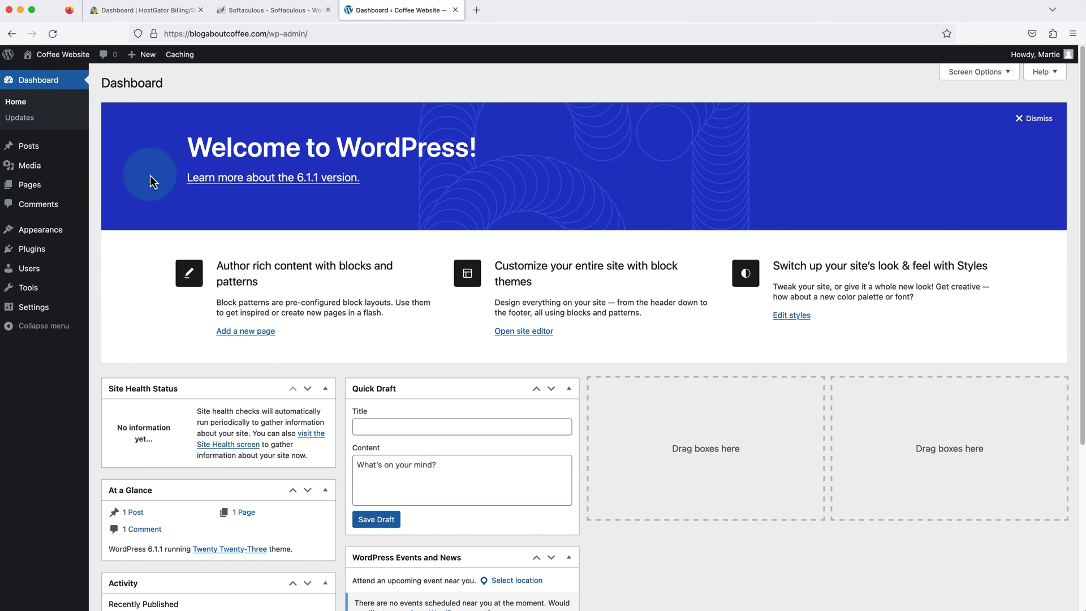